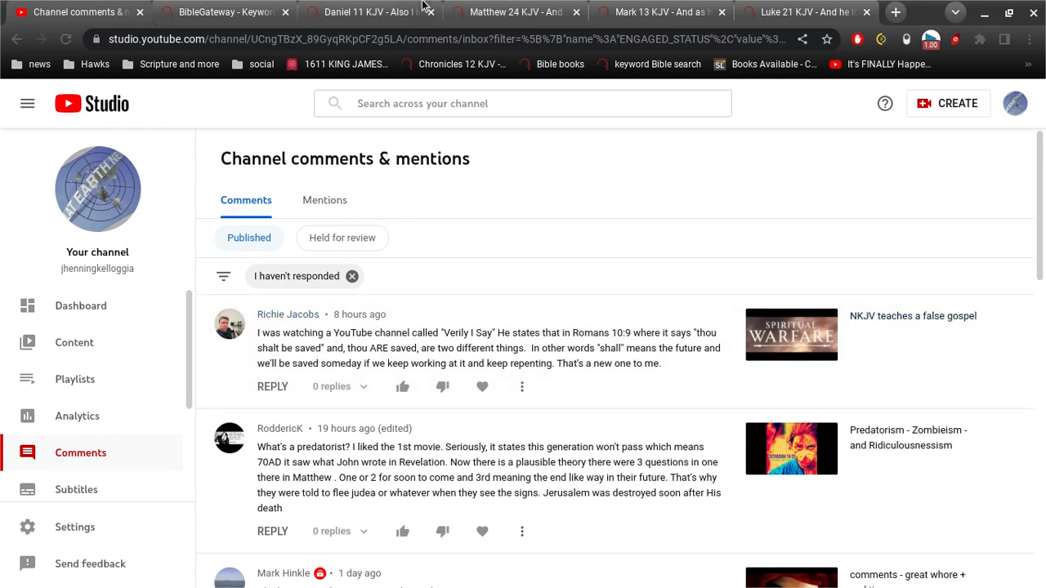
Bring up Romans 10 in the KJV and scroll to verses 9–10.
click(227, 12)
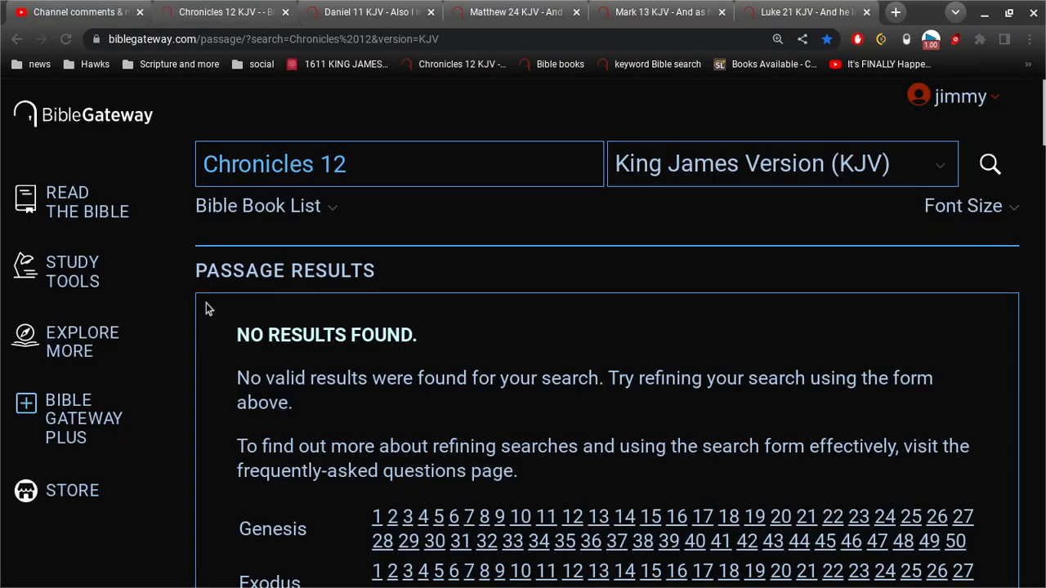
scroll(down, 3)
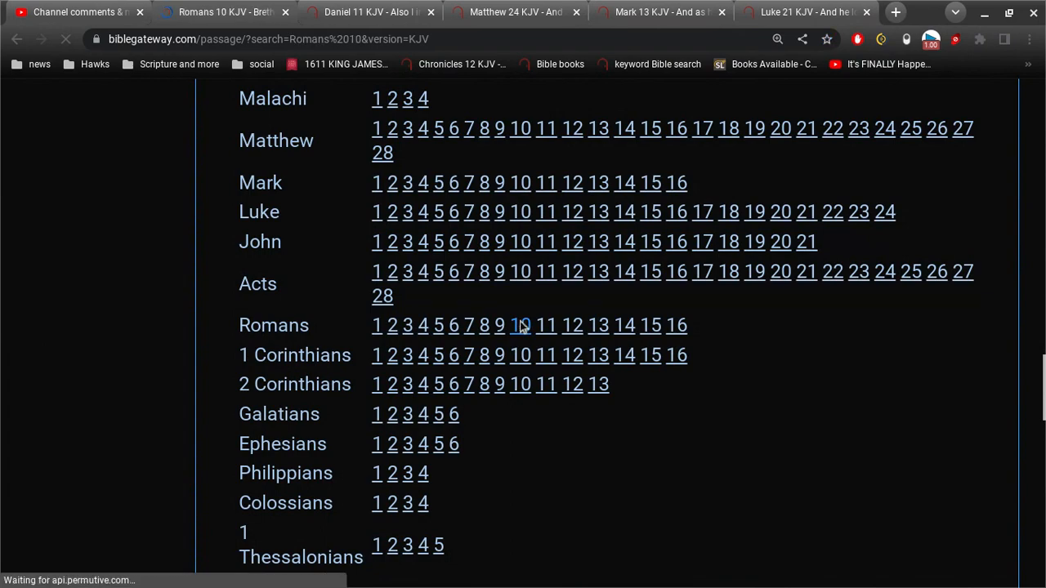
click(520, 326)
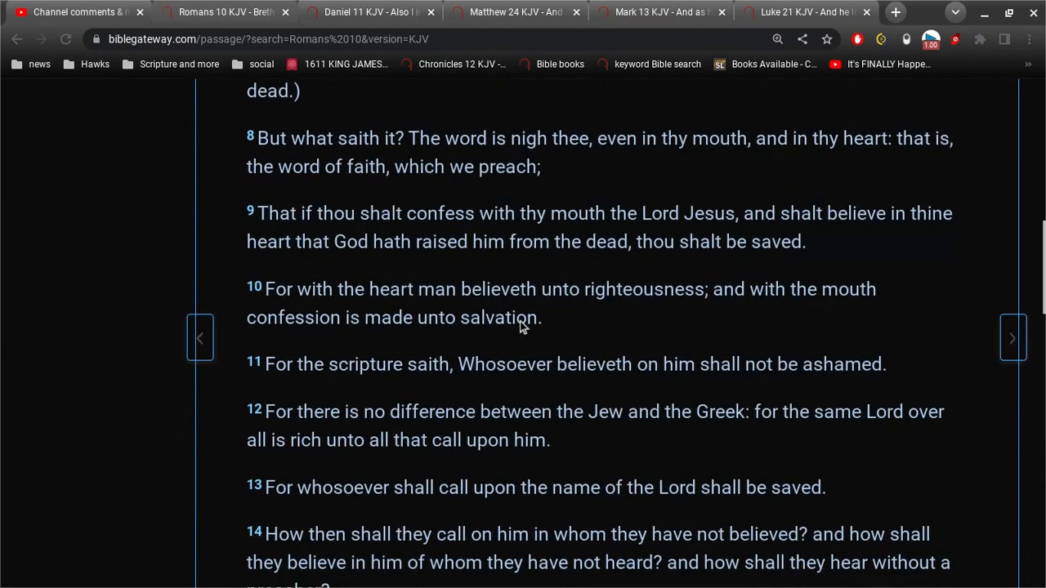
scroll(down, 3)
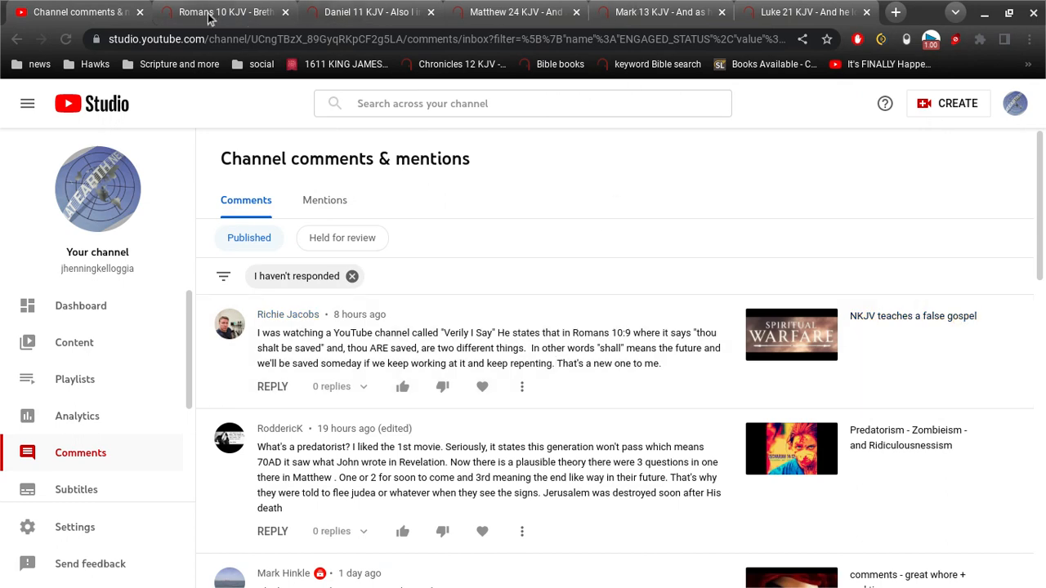
Run a KJV keyword search for 'which are saved' and view the three verse results.
click(229, 12)
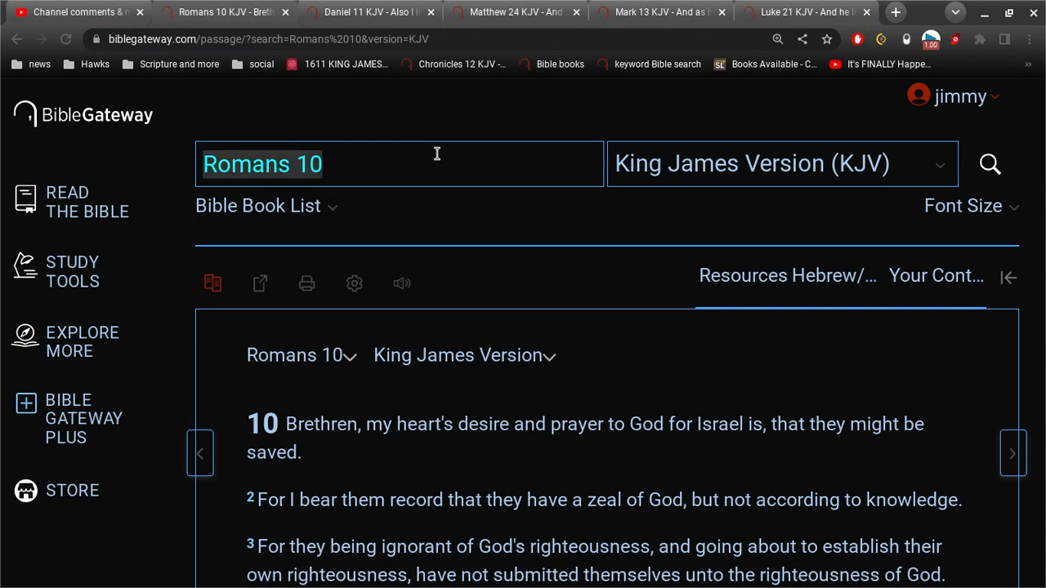
text(which are saved)
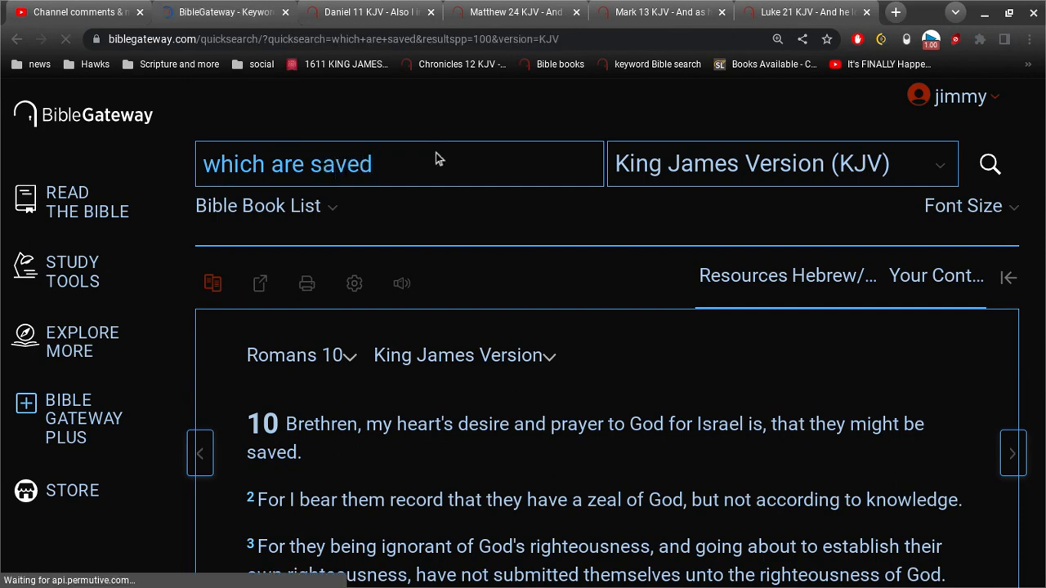
click(990, 163)
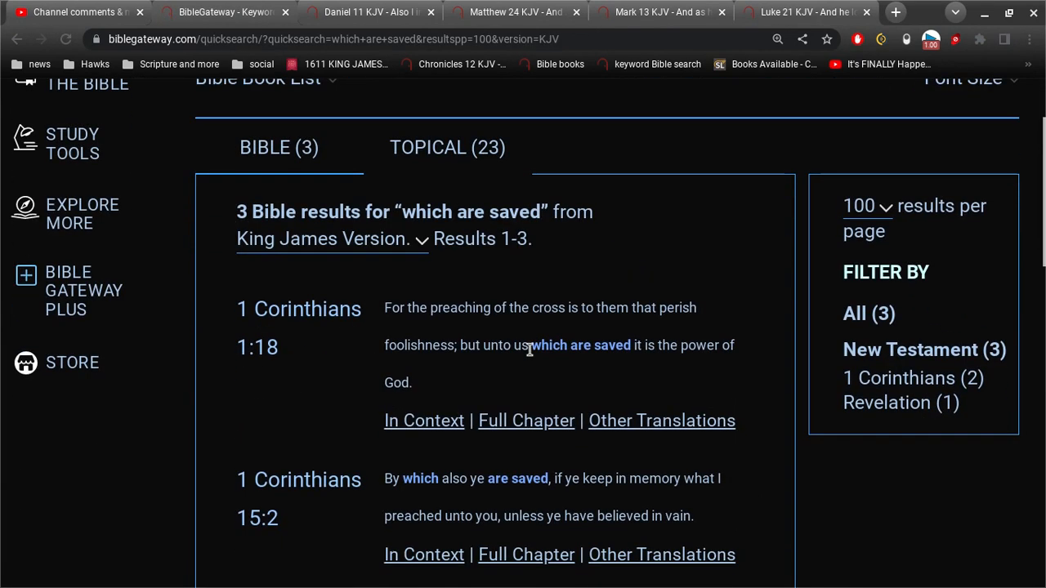
scroll(down, 3)
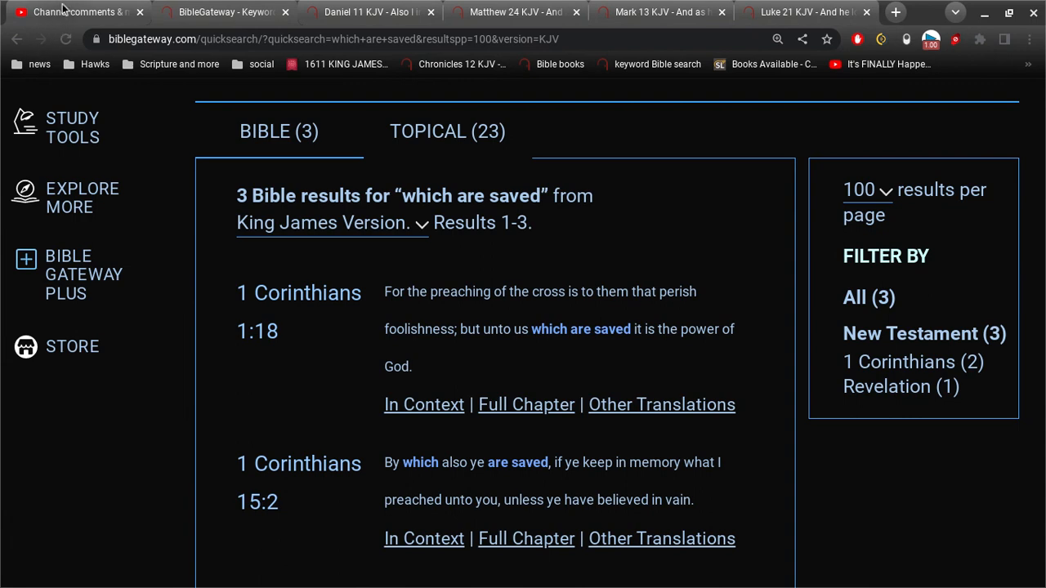
Return to the YouTube Studio comments to reread the Romans 10:9 comment.
click(73, 12)
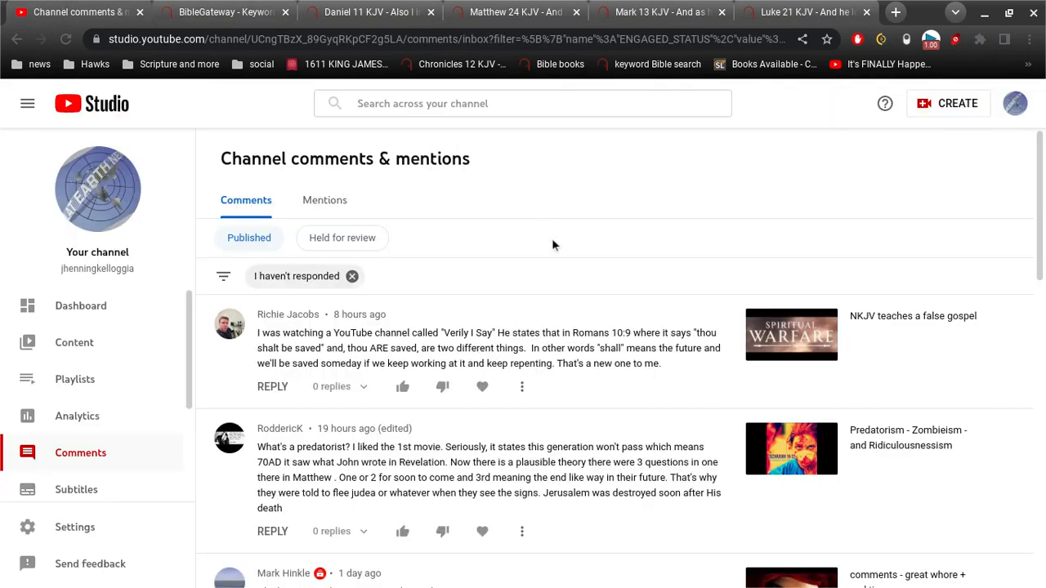
mouse_move(353, 350)
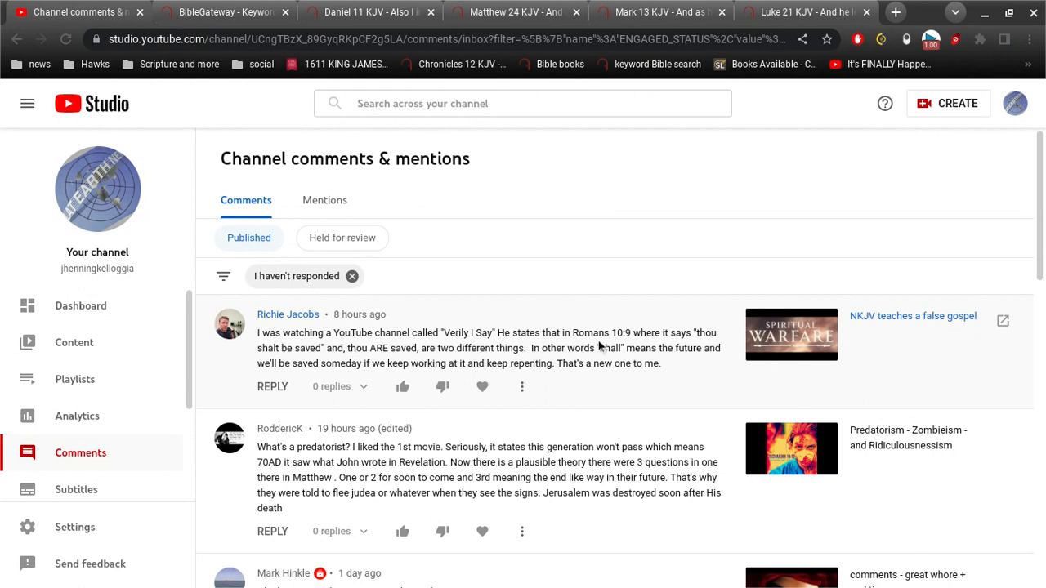
mouse_move(585, 359)
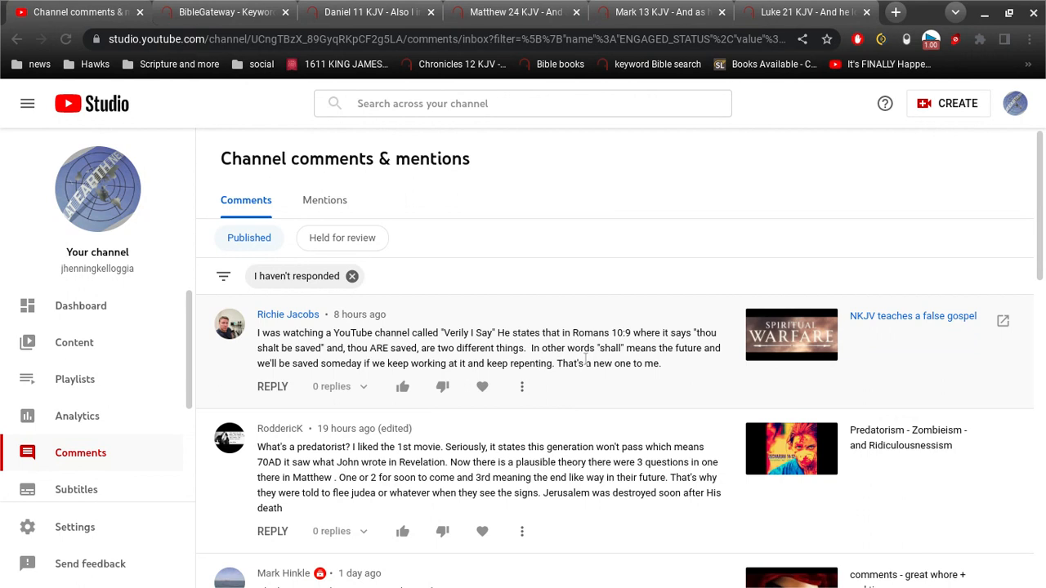
mouse_move(581, 358)
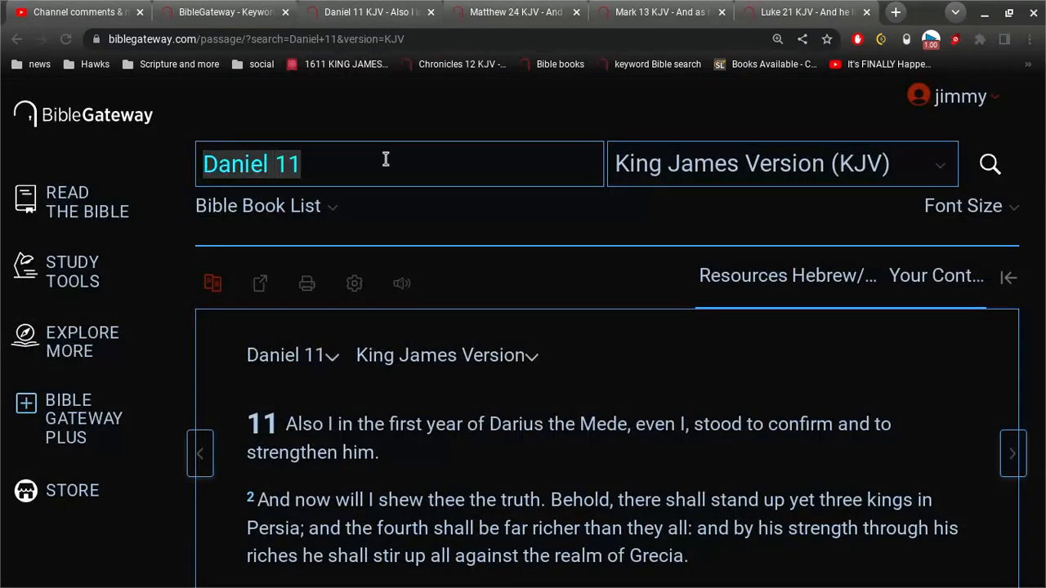
Search the KJV for 'waver', view Hebrews 10:23 and James 1:6, then return to the comments.
text(waver)
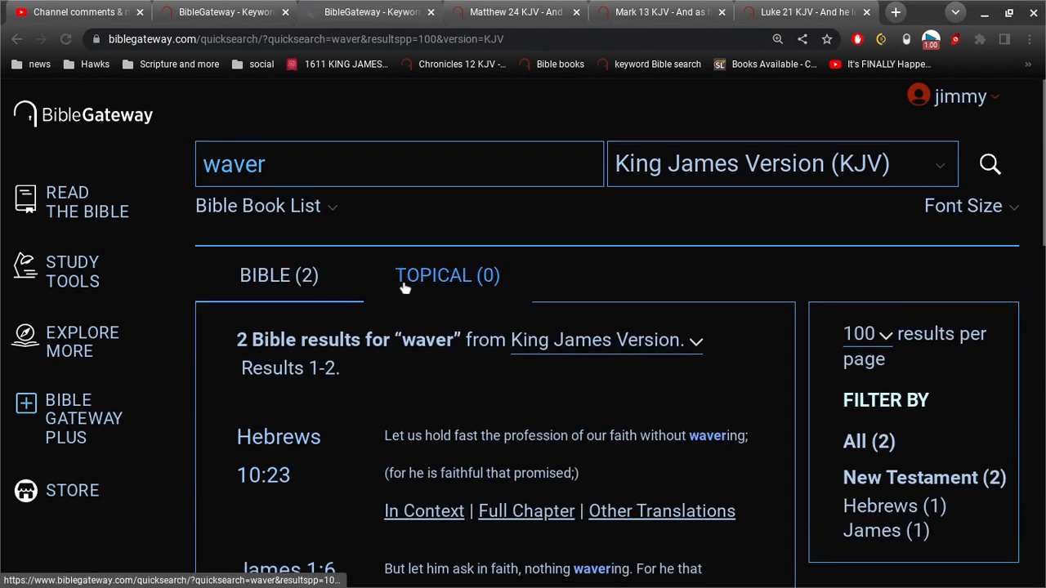
scroll(down, 3)
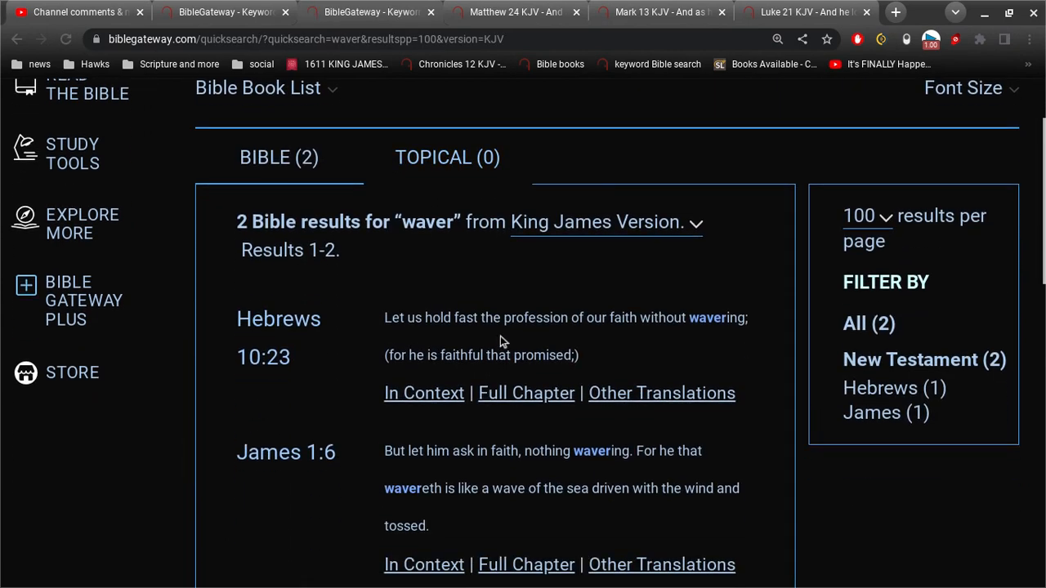
mouse_move(587, 330)
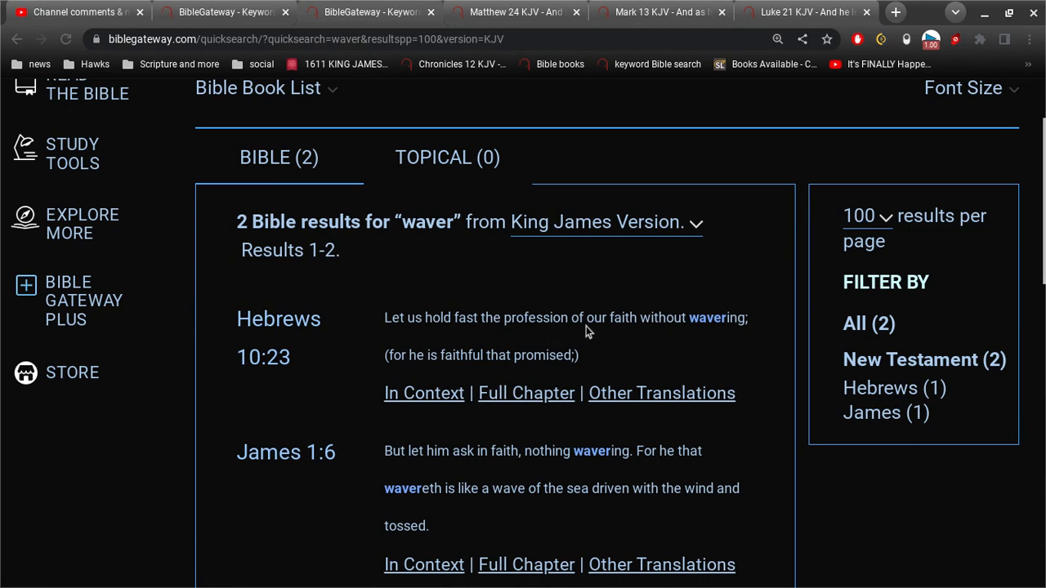
mouse_move(677, 323)
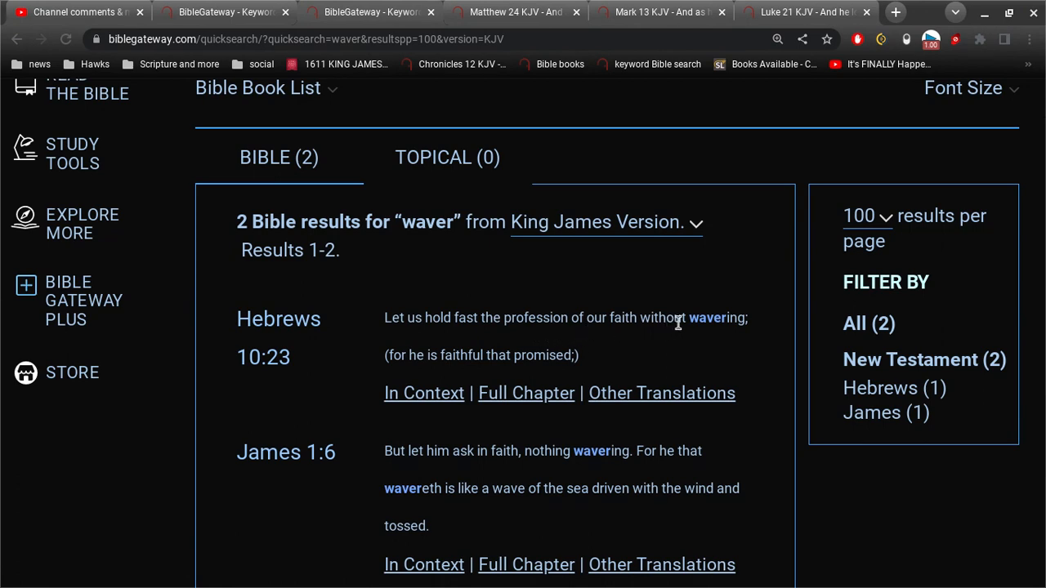
click(74, 12)
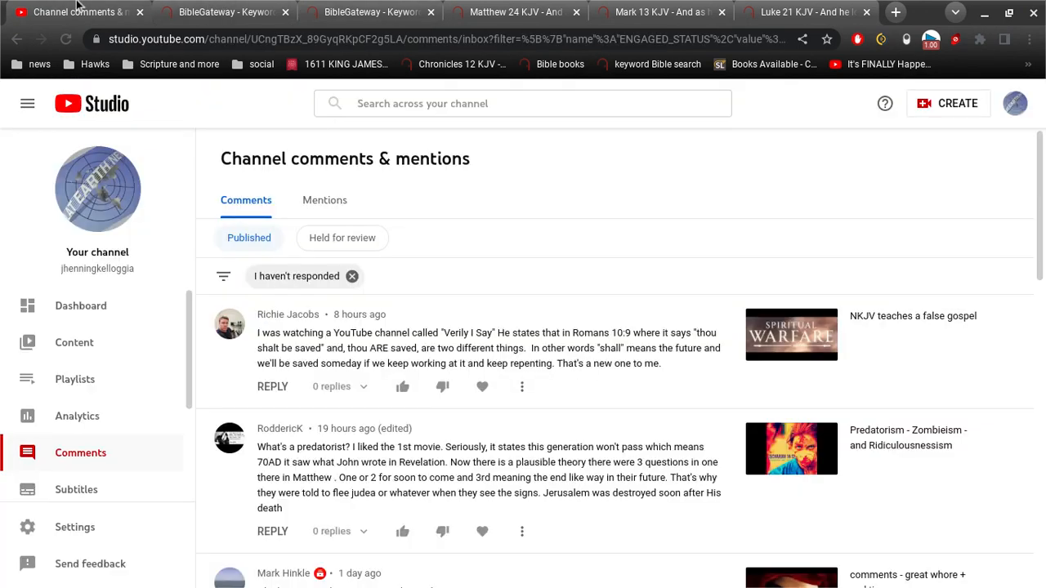
mouse_move(585, 363)
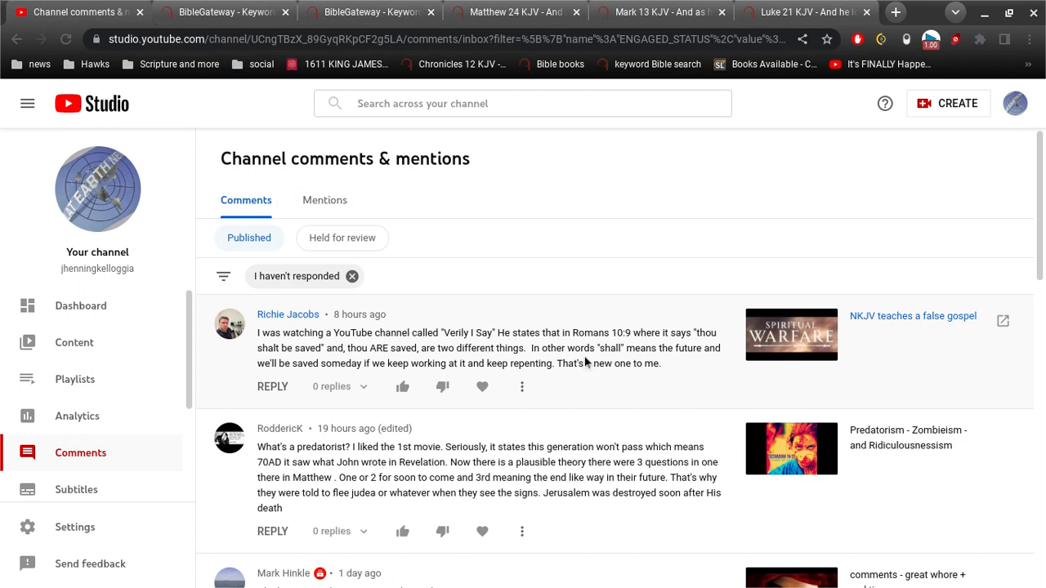
mouse_move(629, 380)
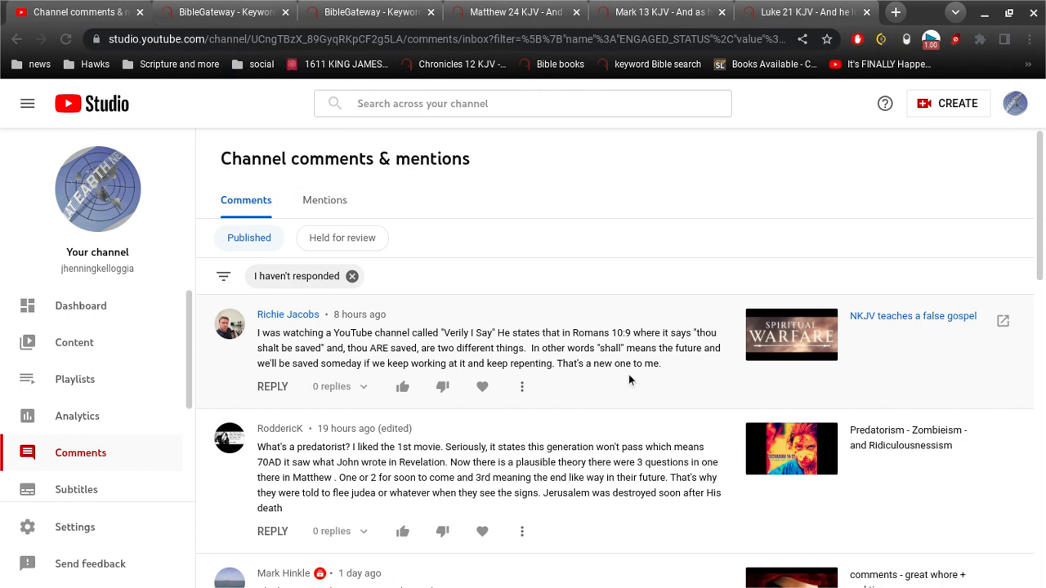
mouse_move(667, 369)
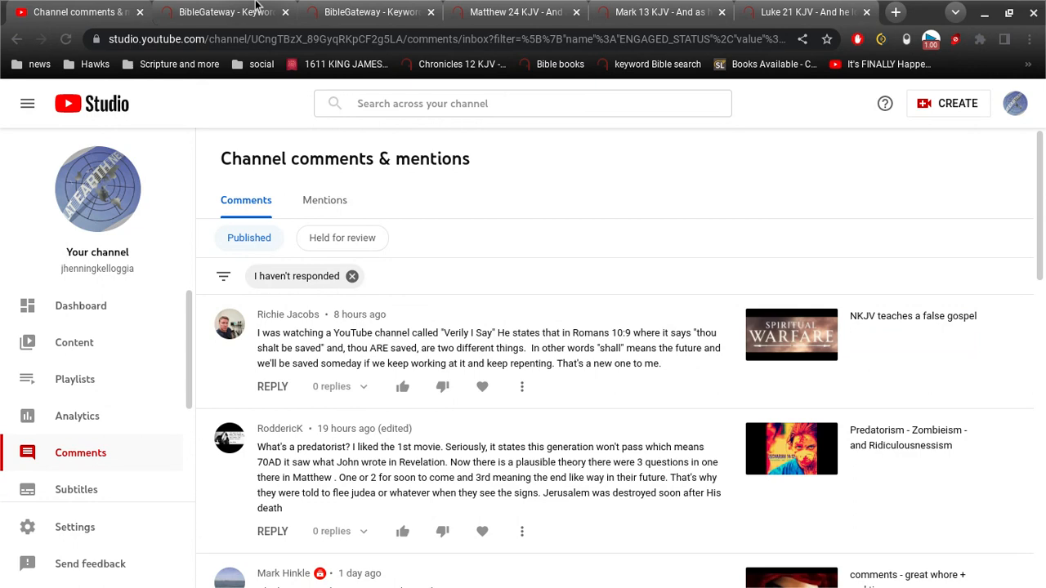
Navigate the Bible Gateway book list to Matthew 7 in the KJV.
click(227, 11)
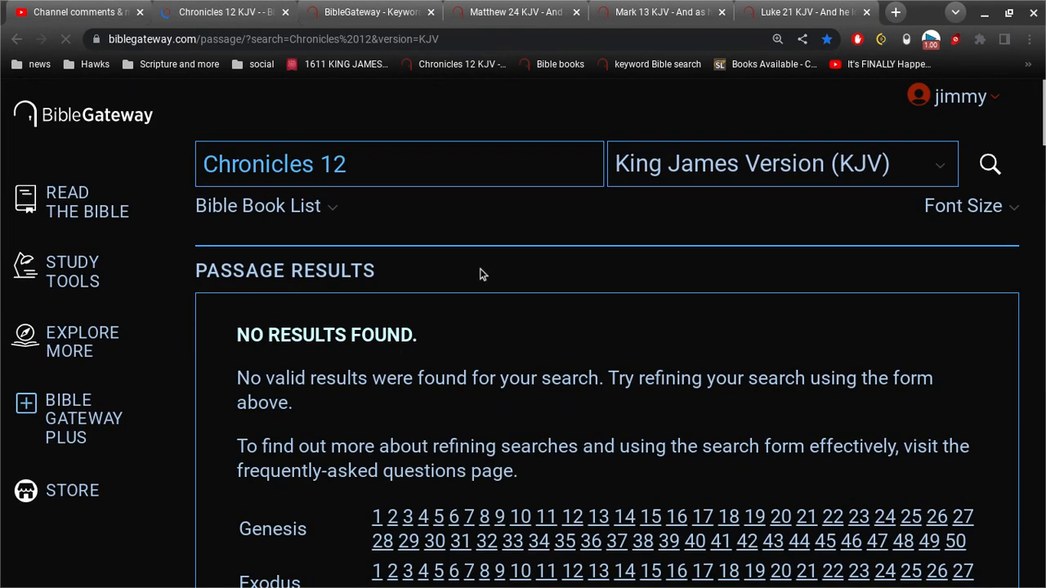
scroll(down, 3)
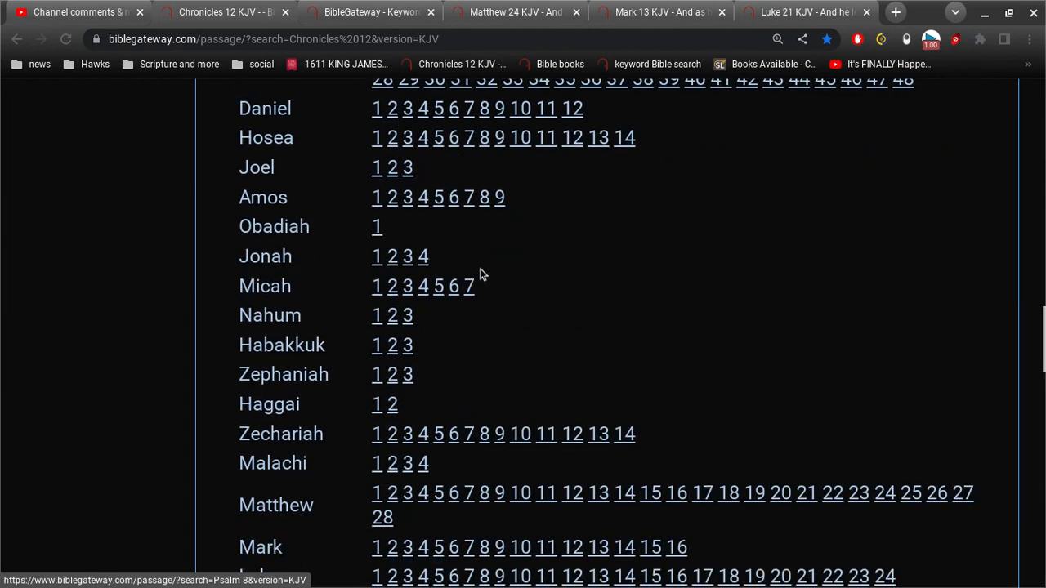
scroll(down, 3)
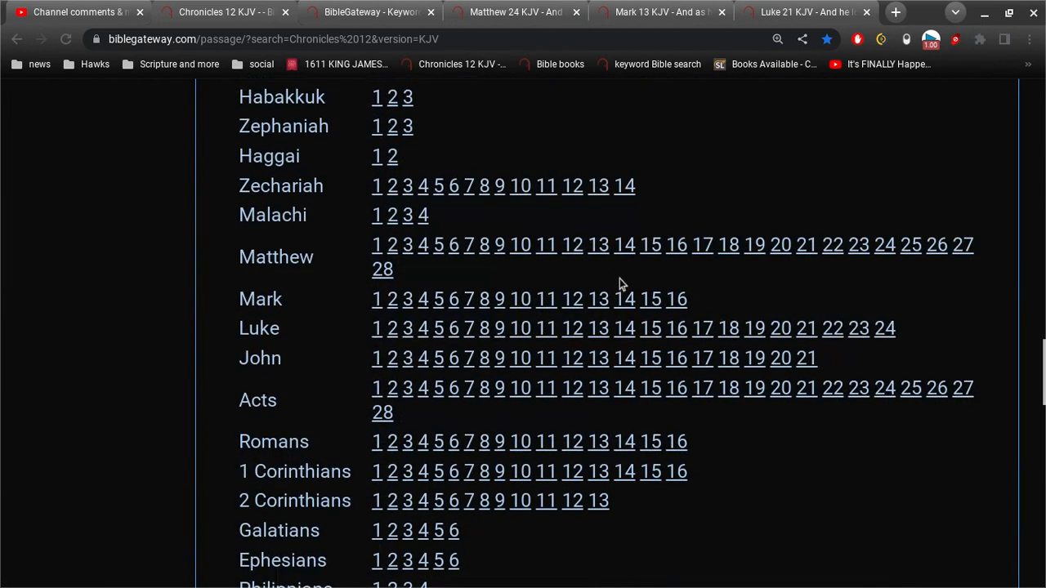
mouse_move(643, 281)
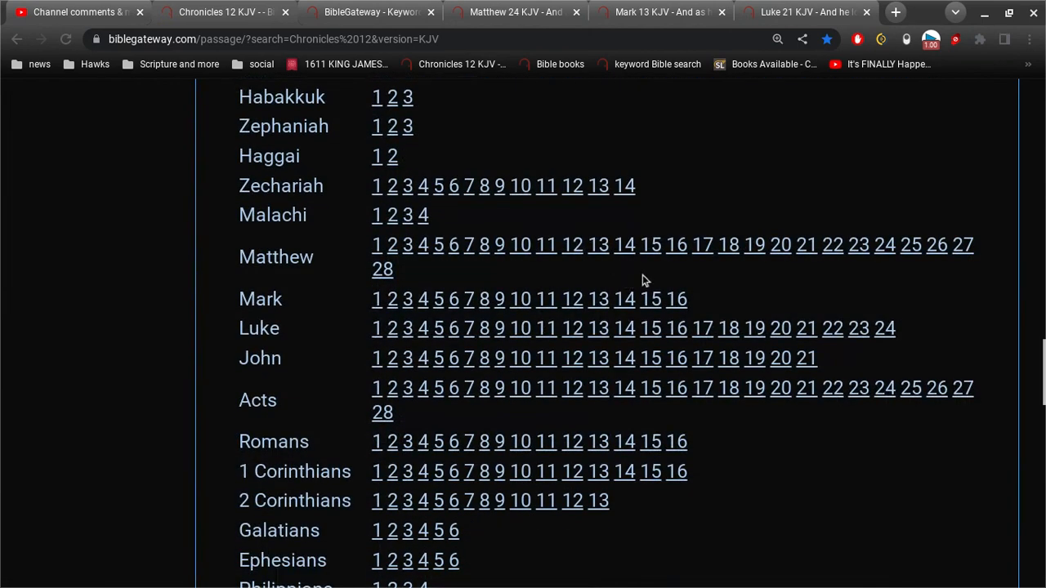
mouse_move(467, 245)
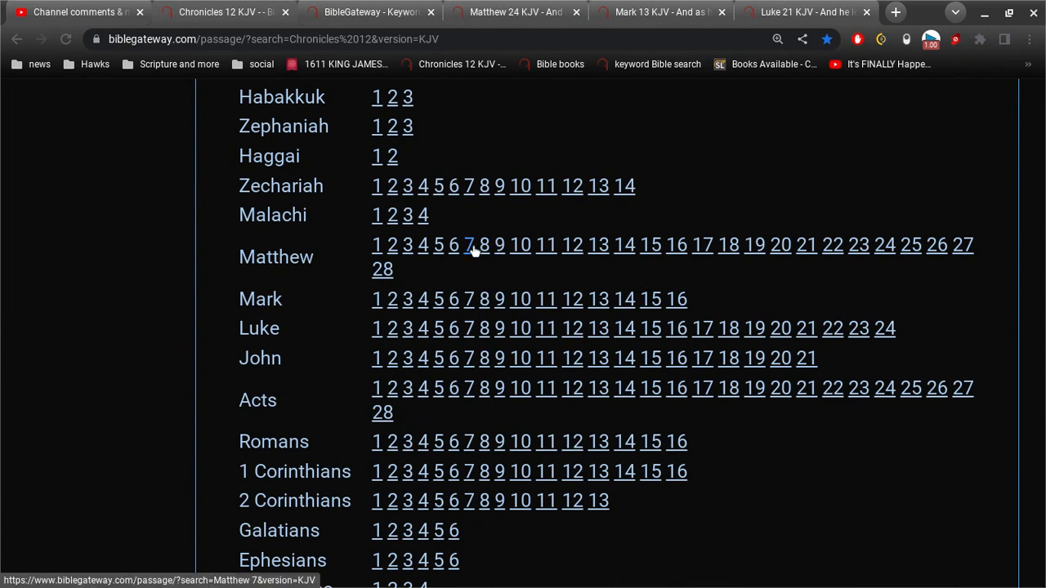
click(467, 245)
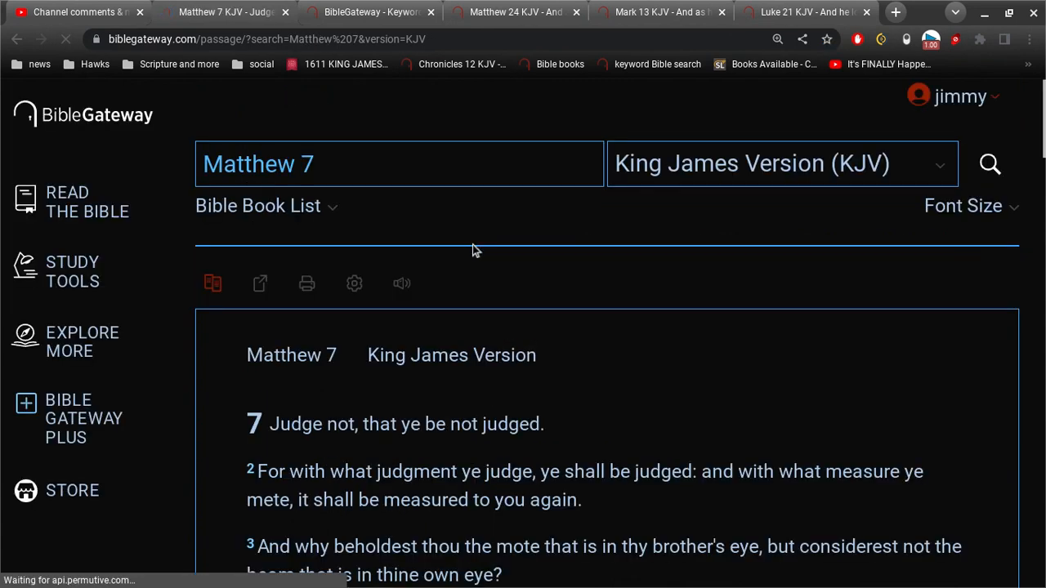
scroll(down, 3)
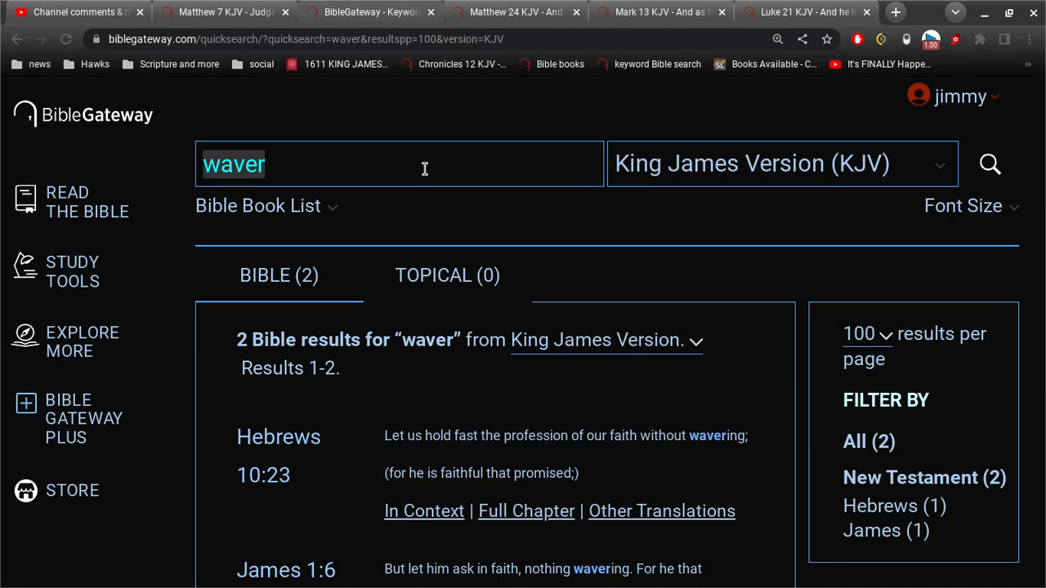
Enter 'being confident' as a new keyword search.
text(being)
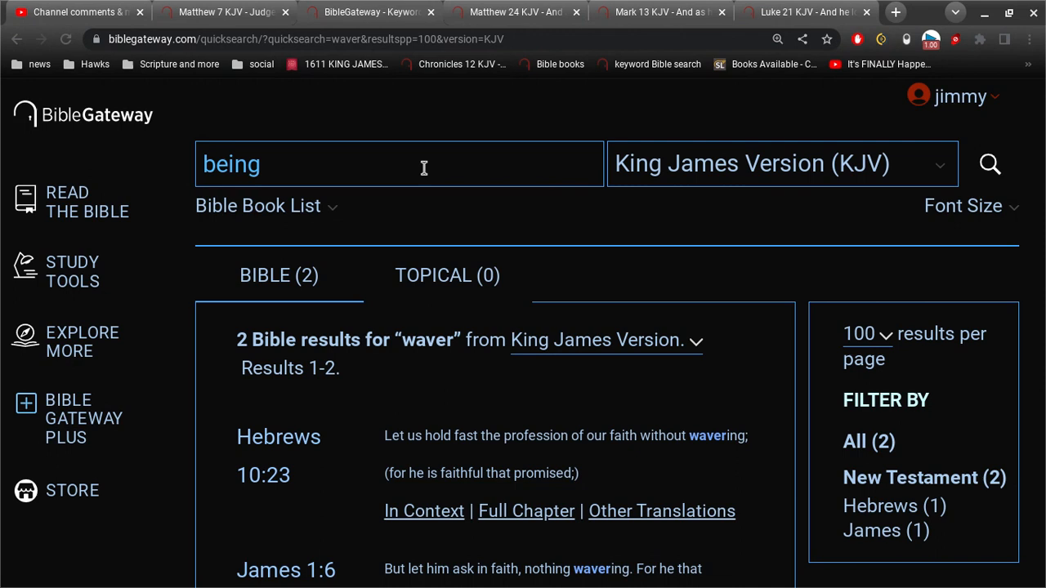
text(confident)
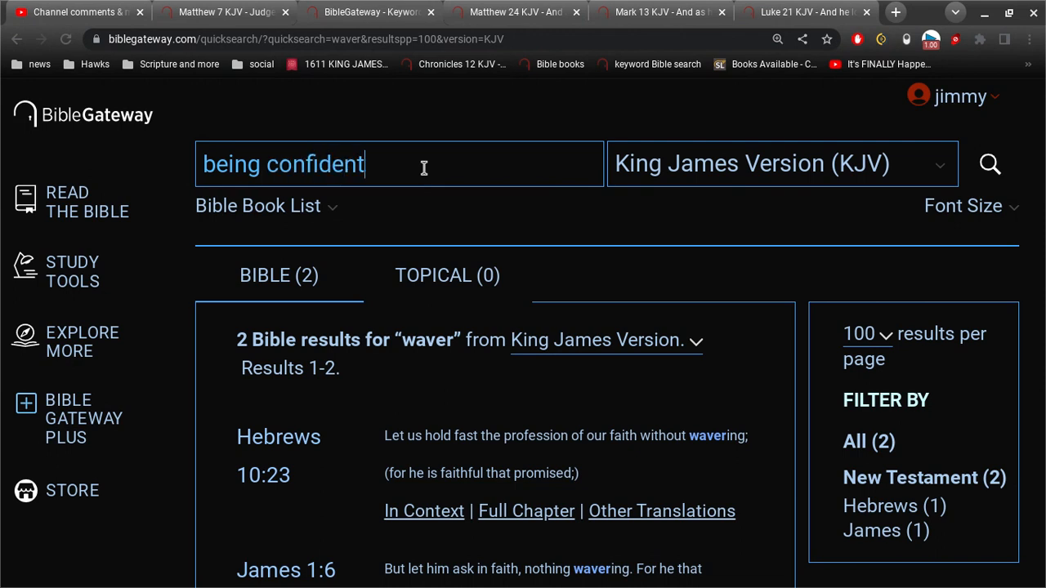
Run the 'being confident' search, read the Philippians 1:6 result, and start typing 'without'.
click(990, 164)
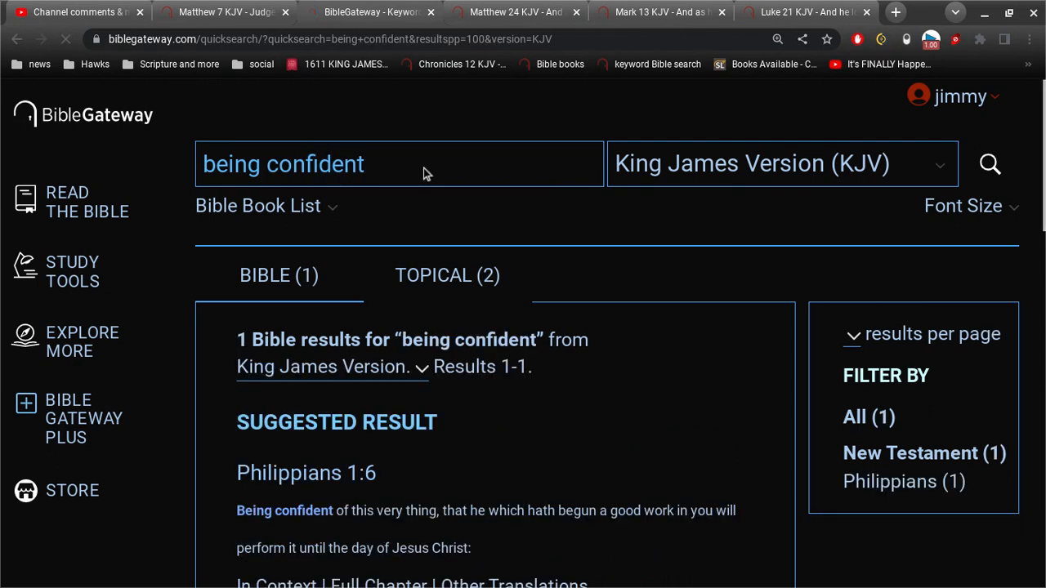
scroll(down, 3)
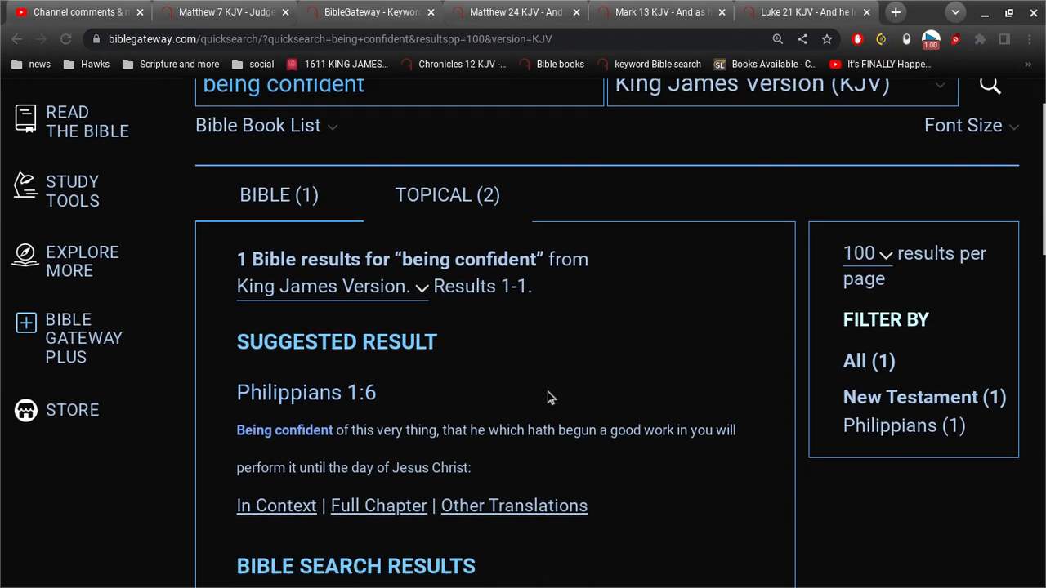
scroll(down, 3)
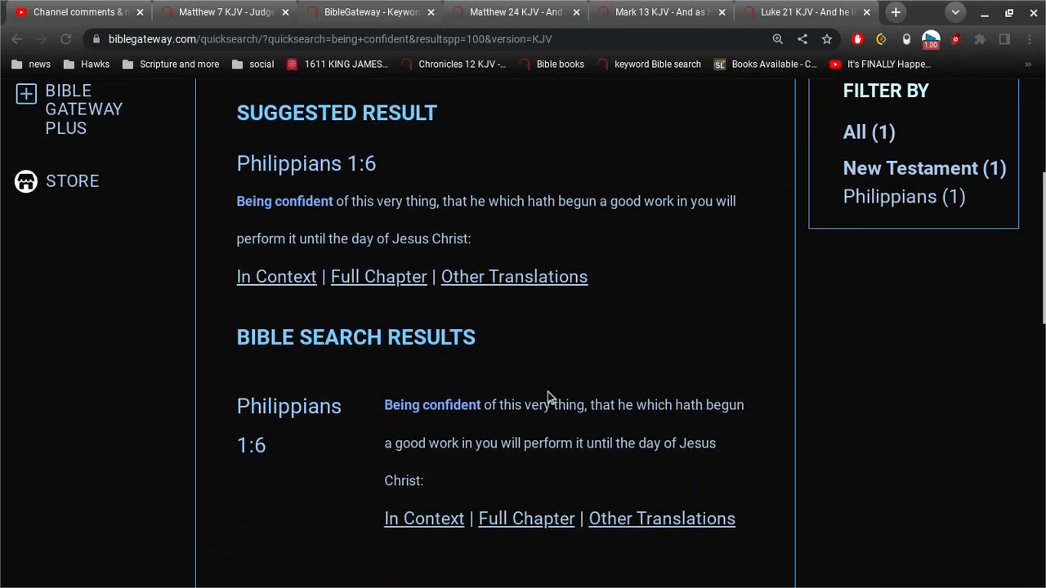
scroll(down, 3)
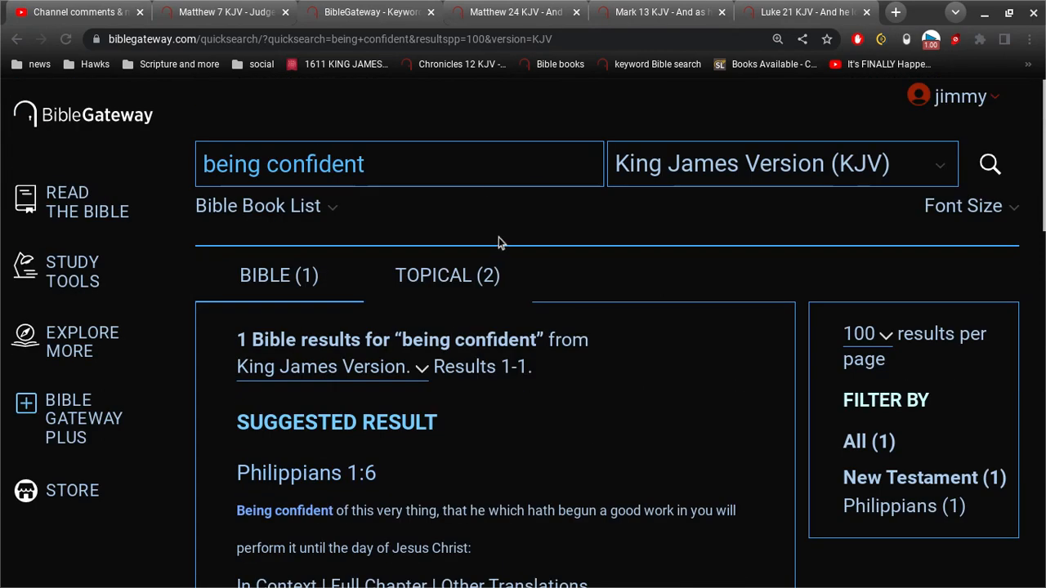
text(without me nothing)
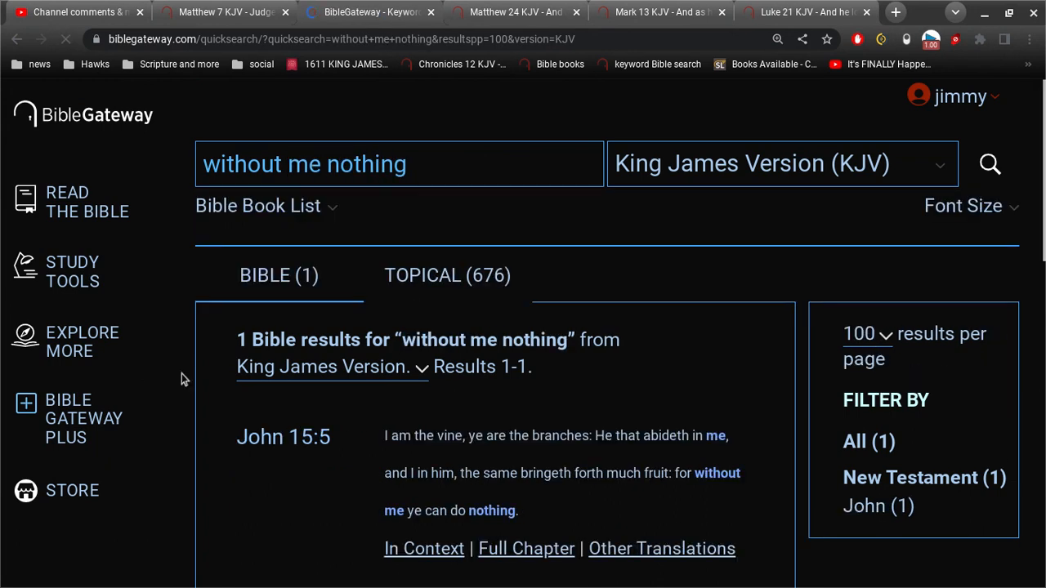
View the John 15:5 result for 'without me nothing', then return to the channel comments.
scroll(down, 3)
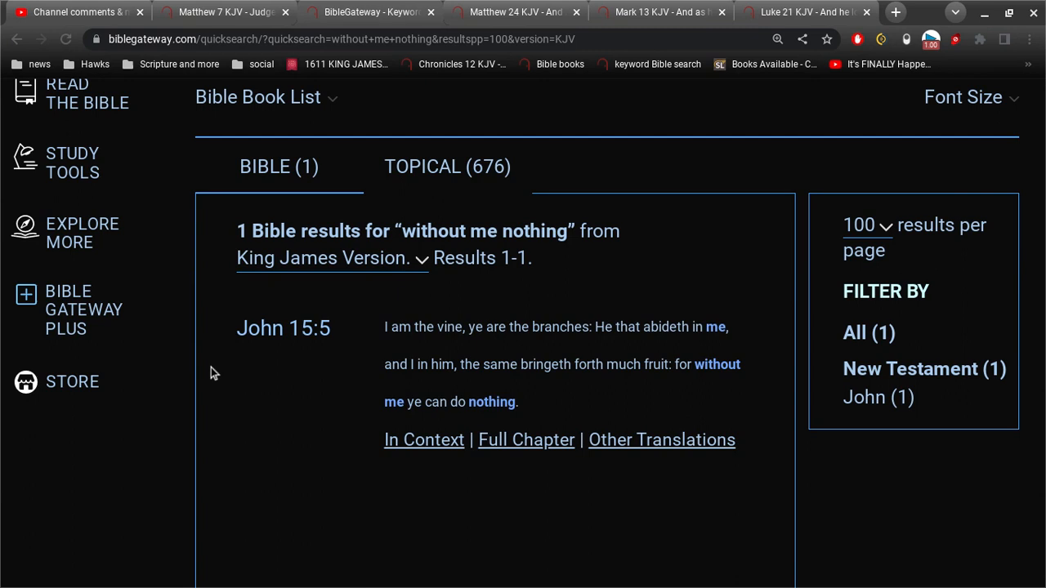
mouse_move(362, 392)
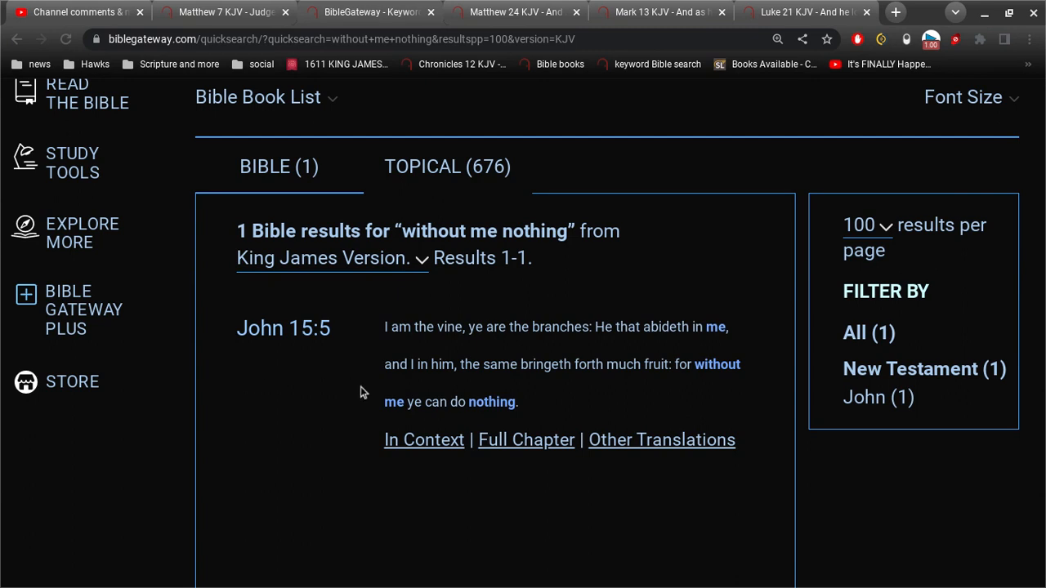
mouse_move(540, 408)
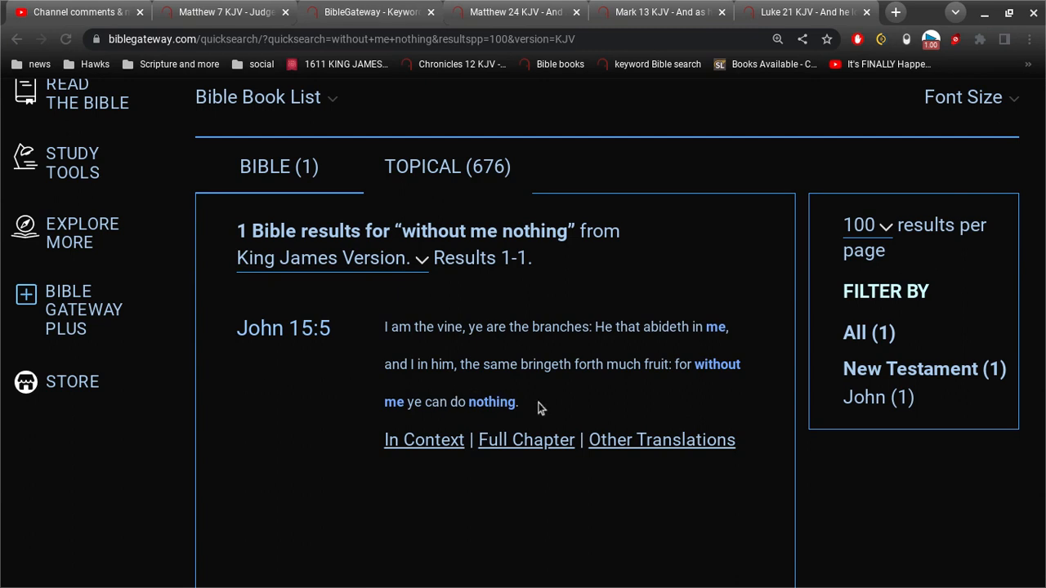
click(79, 11)
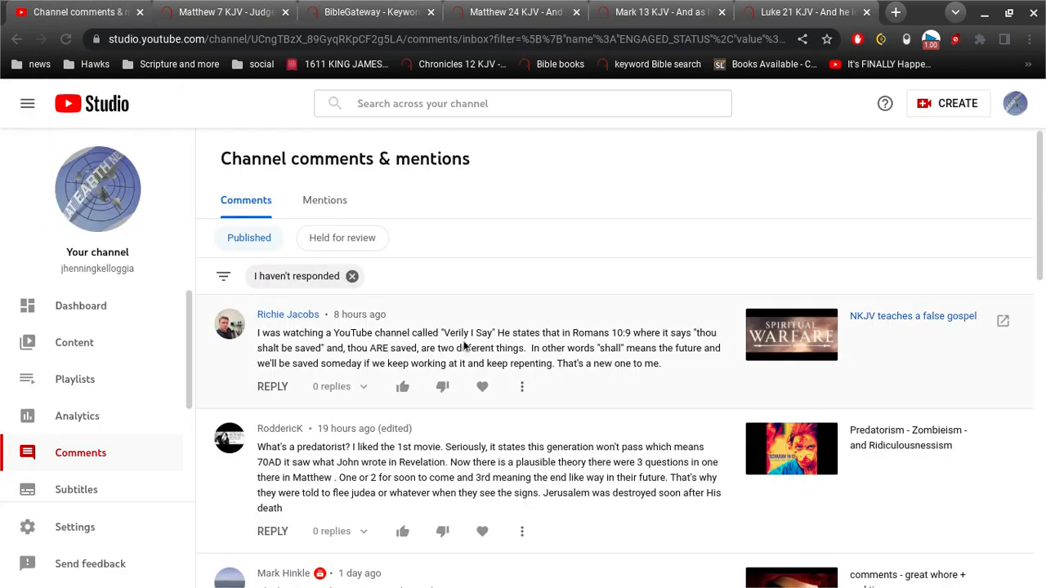
Return to the Matthew 7 KJV passage and scroll to verses 19–26.
click(229, 12)
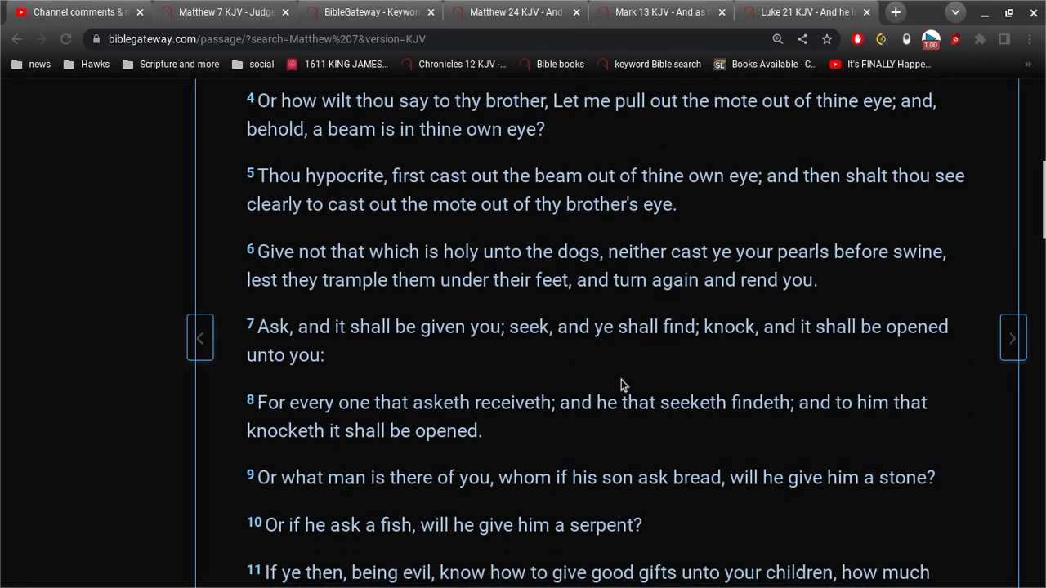
scroll(down, 3)
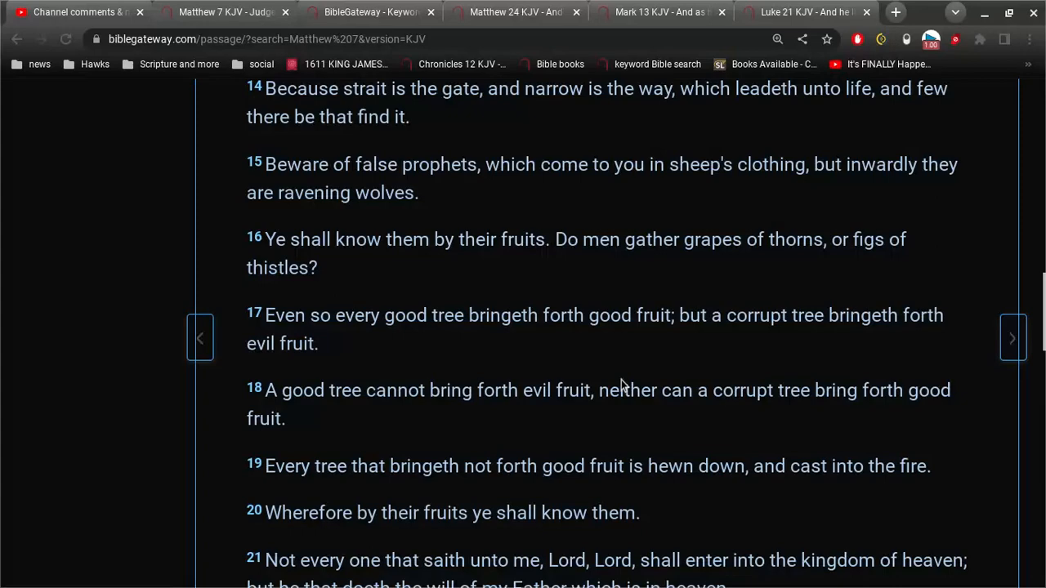
scroll(down, 3)
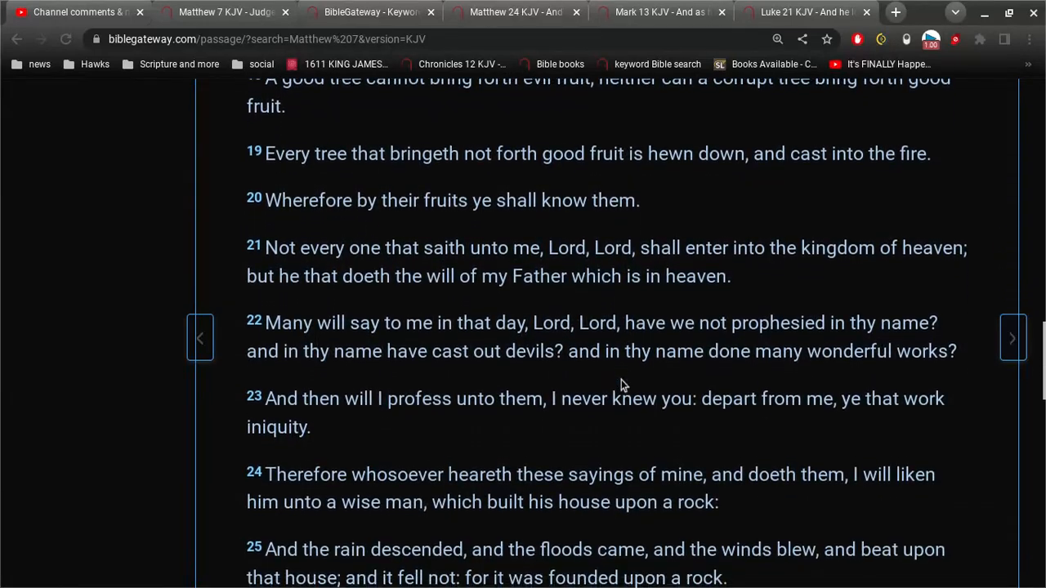
scroll(down, 3)
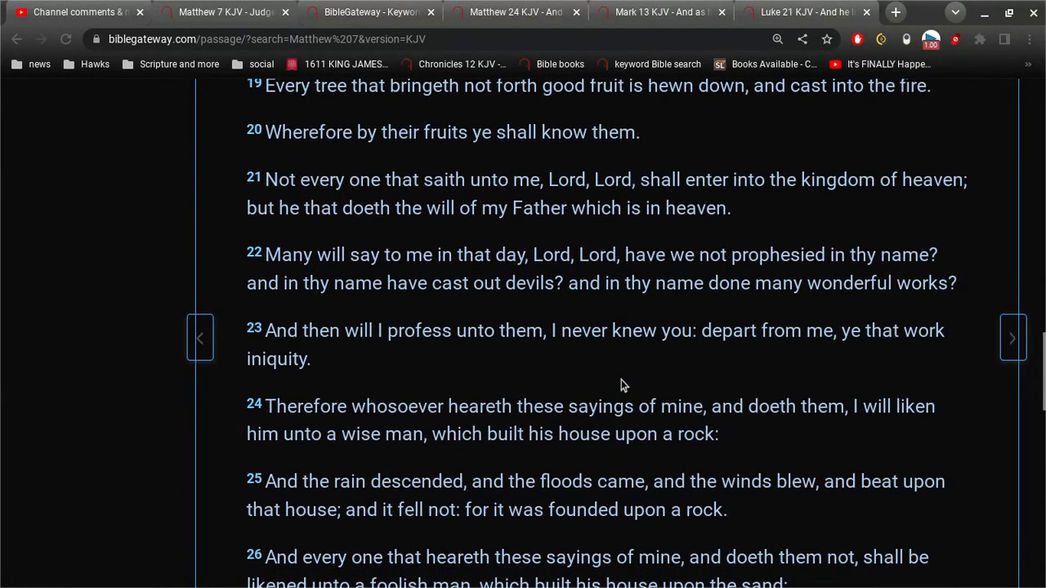
mouse_move(735, 232)
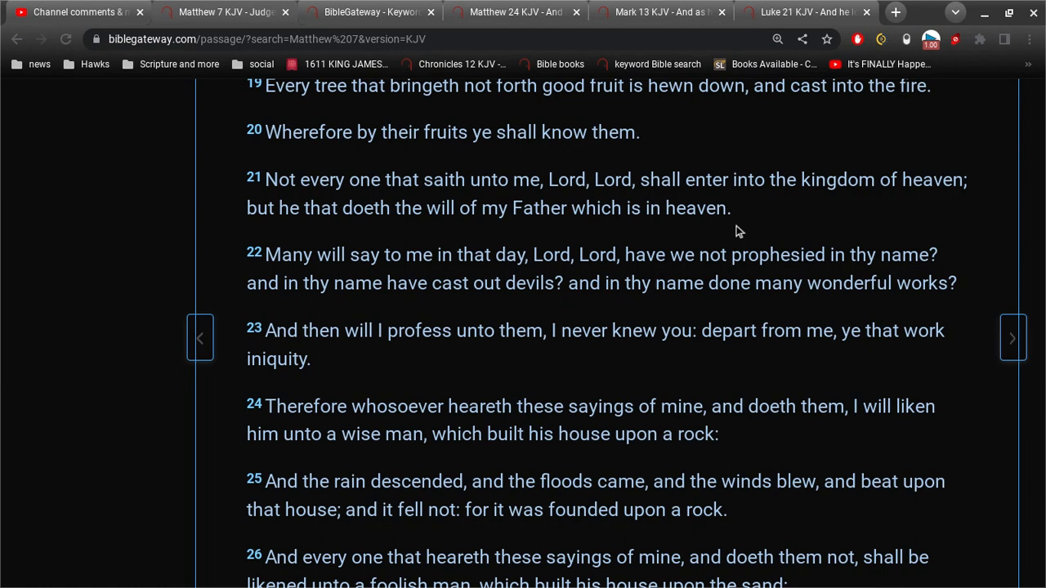
mouse_move(889, 259)
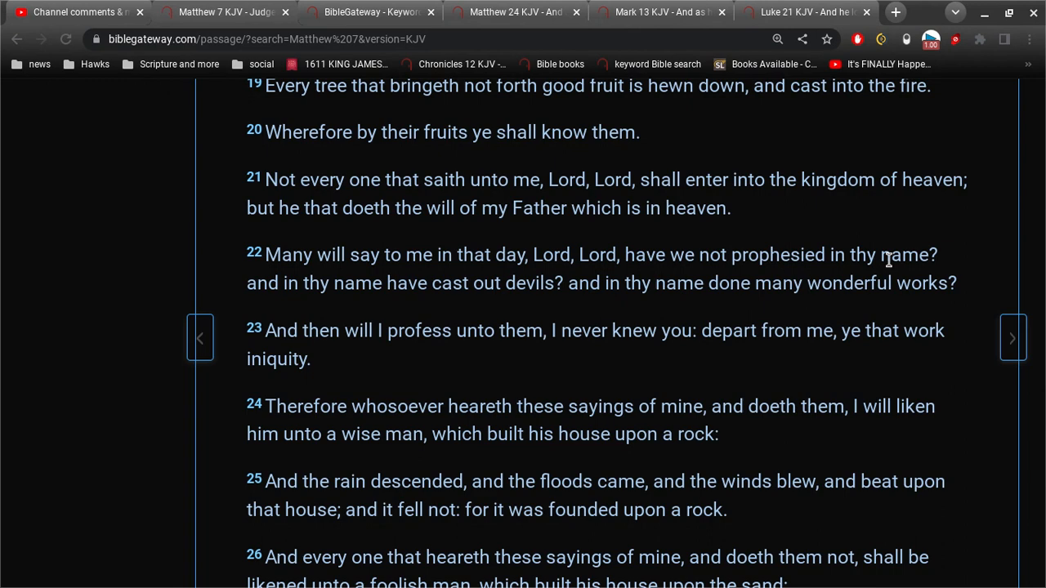
mouse_move(744, 335)
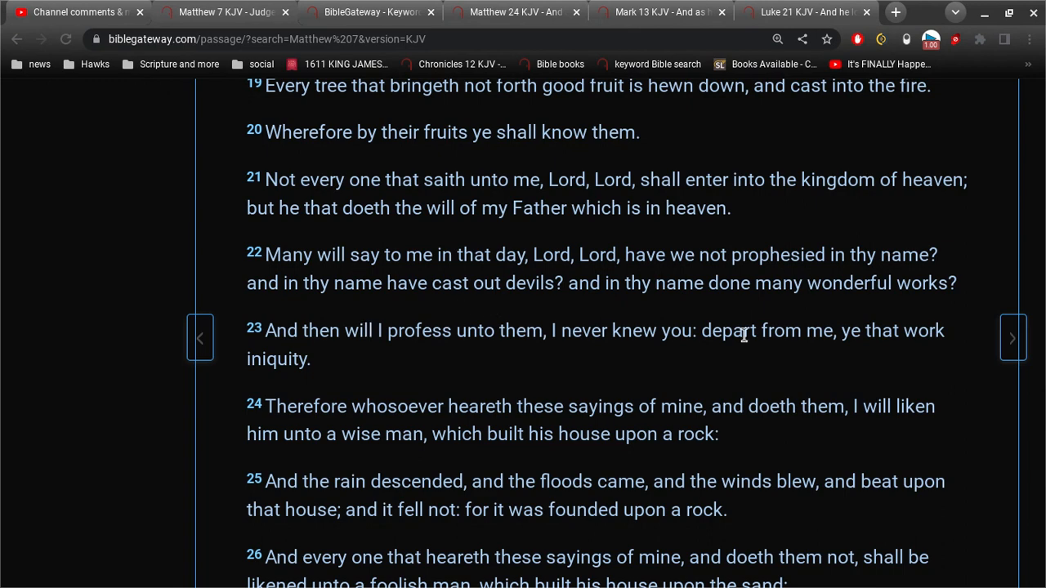
mouse_move(832, 318)
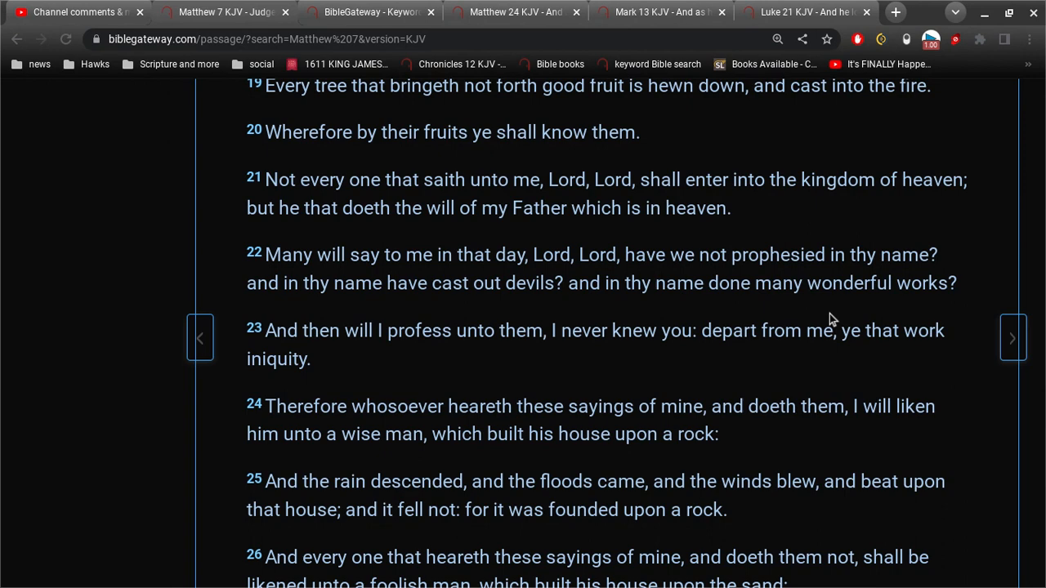
mouse_move(349, 360)
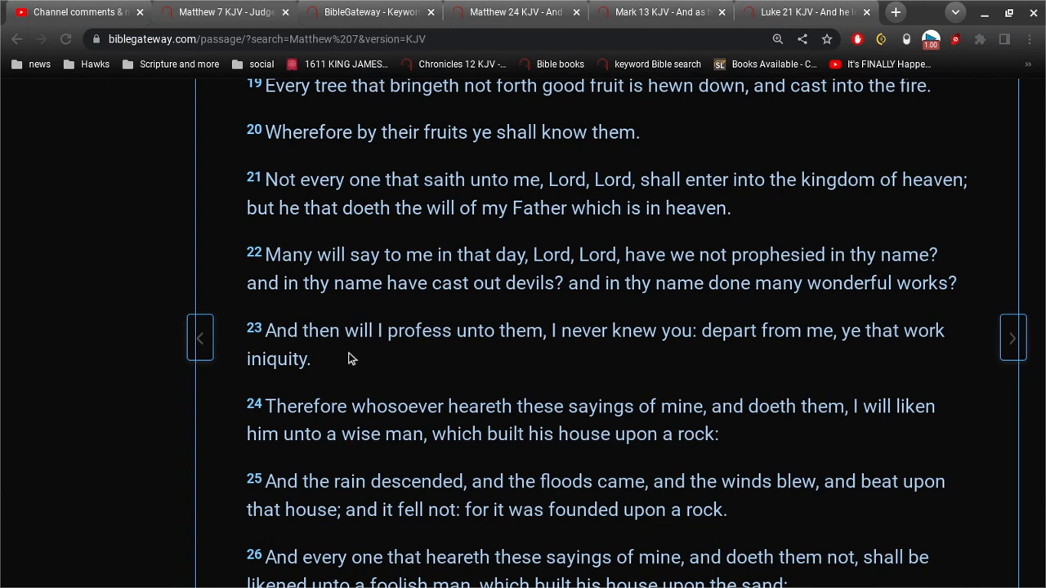
mouse_move(369, 339)
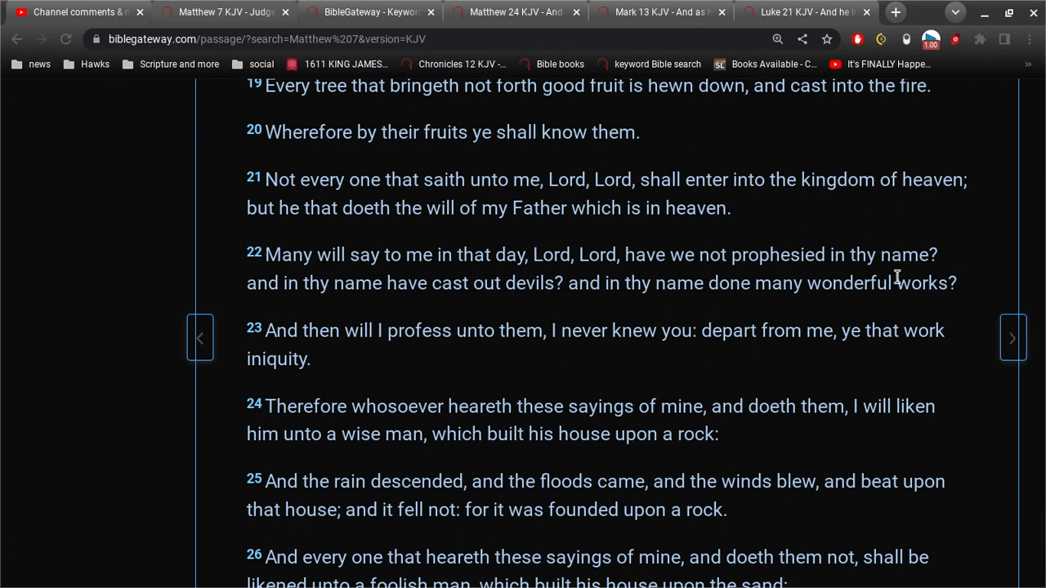
mouse_move(524, 311)
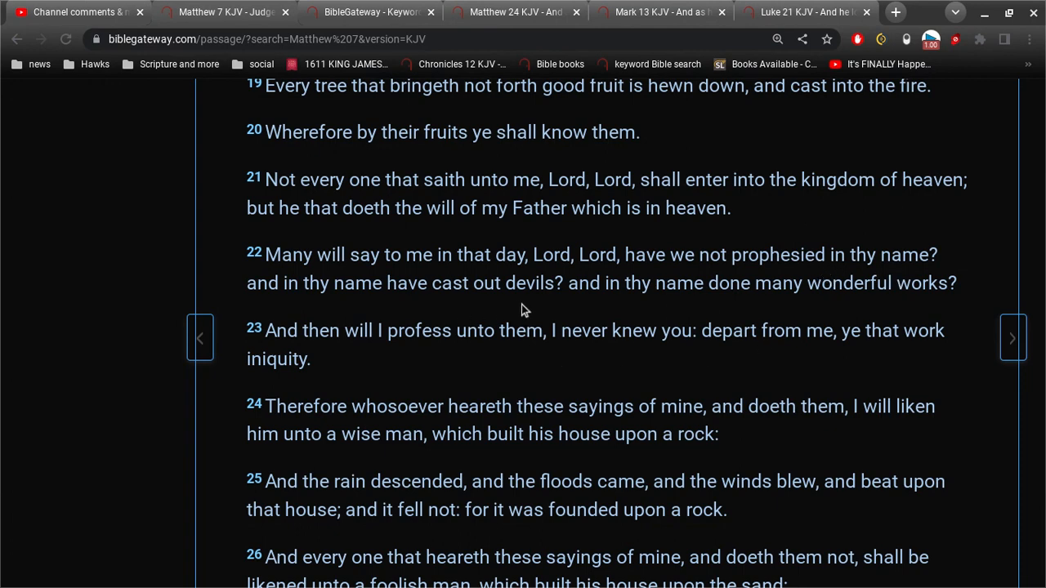
mouse_move(835, 319)
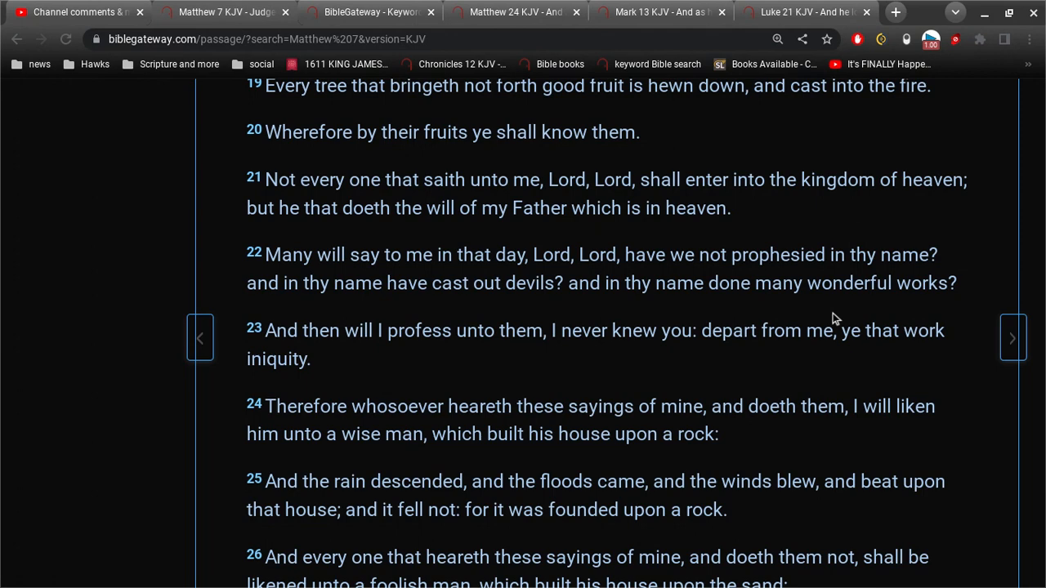
mouse_move(781, 366)
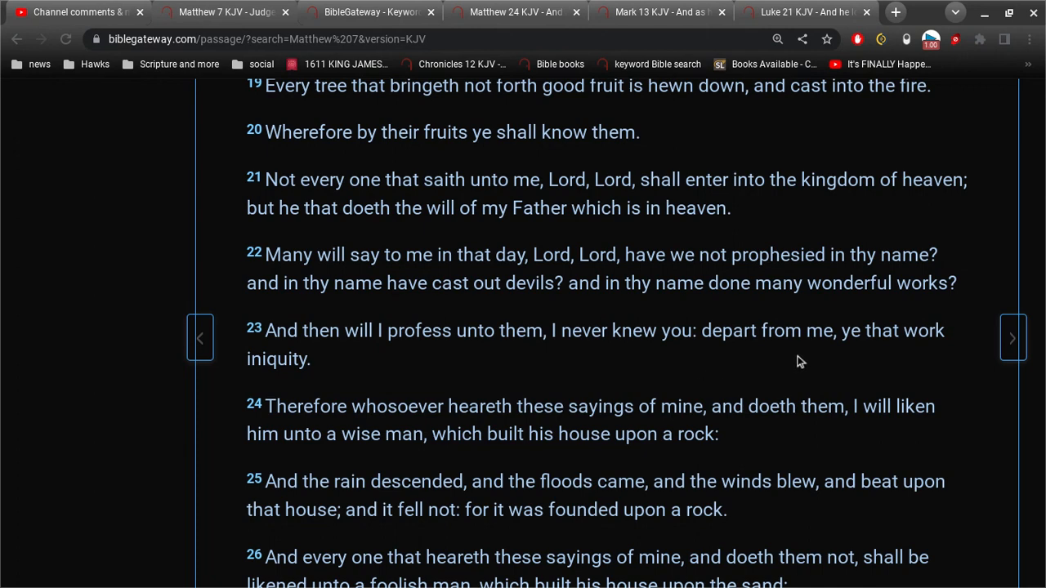
mouse_move(843, 357)
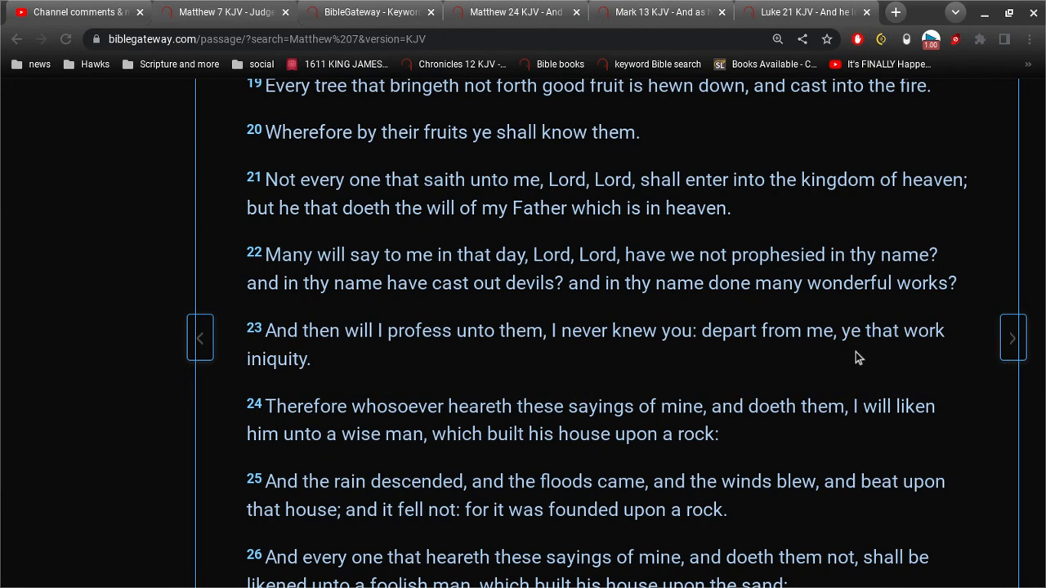
Select 'ye that work iniquity' in Matthew 7:23, then return to the channel comments.
drag(840, 330, 310, 359)
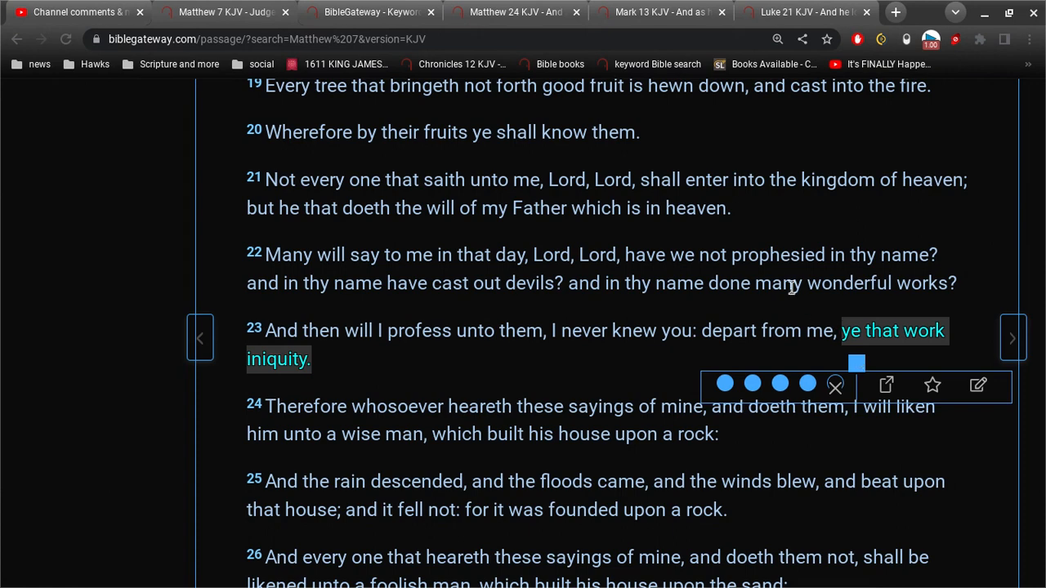
mouse_move(774, 265)
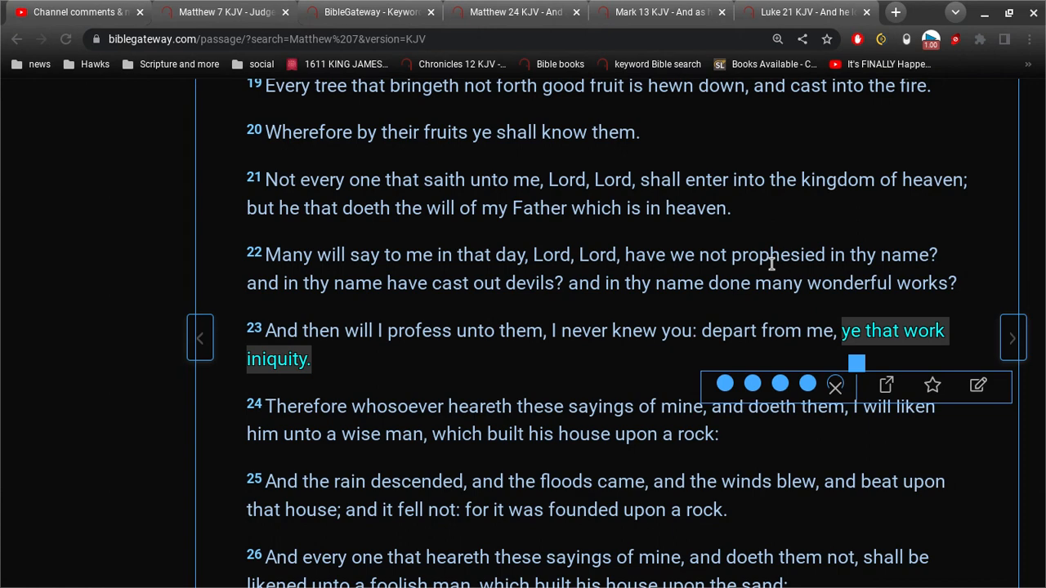
click(79, 12)
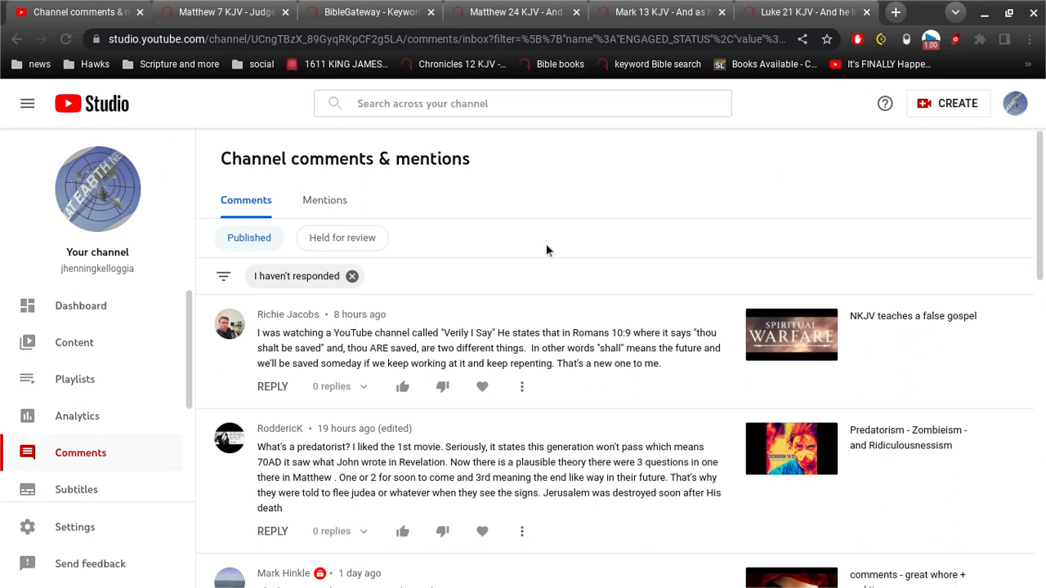
mouse_move(603, 351)
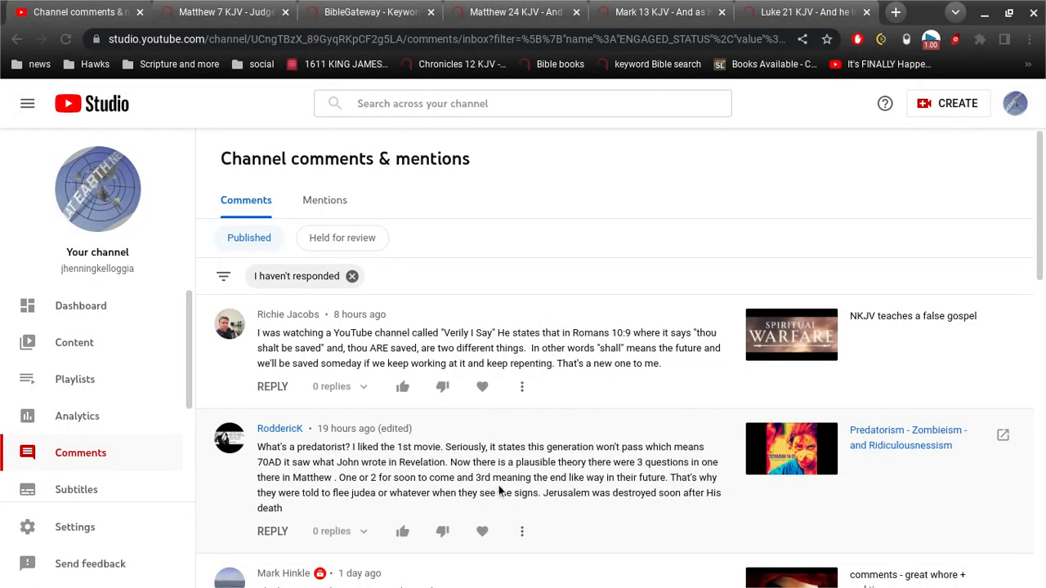
mouse_move(578, 514)
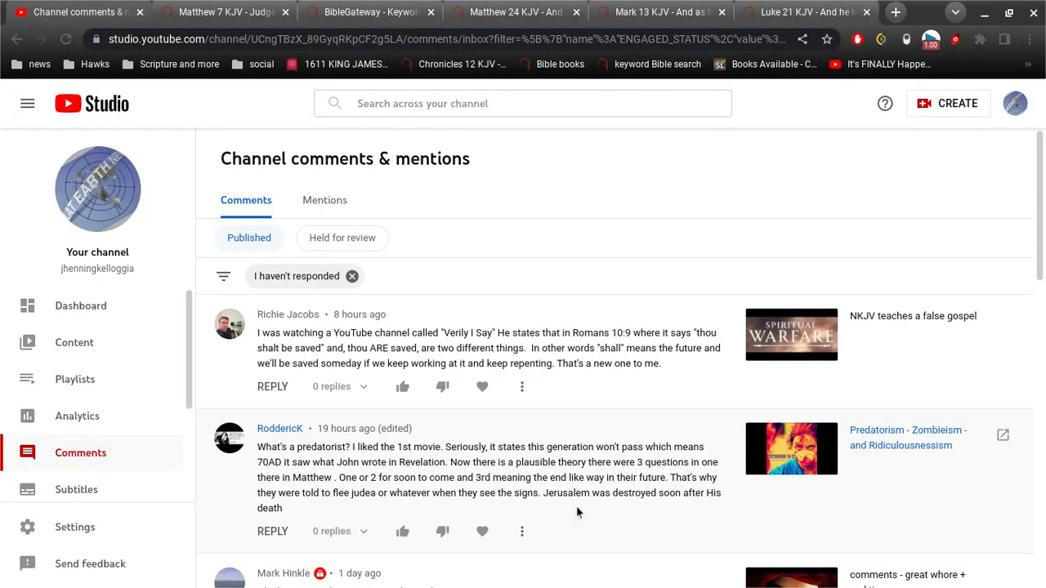